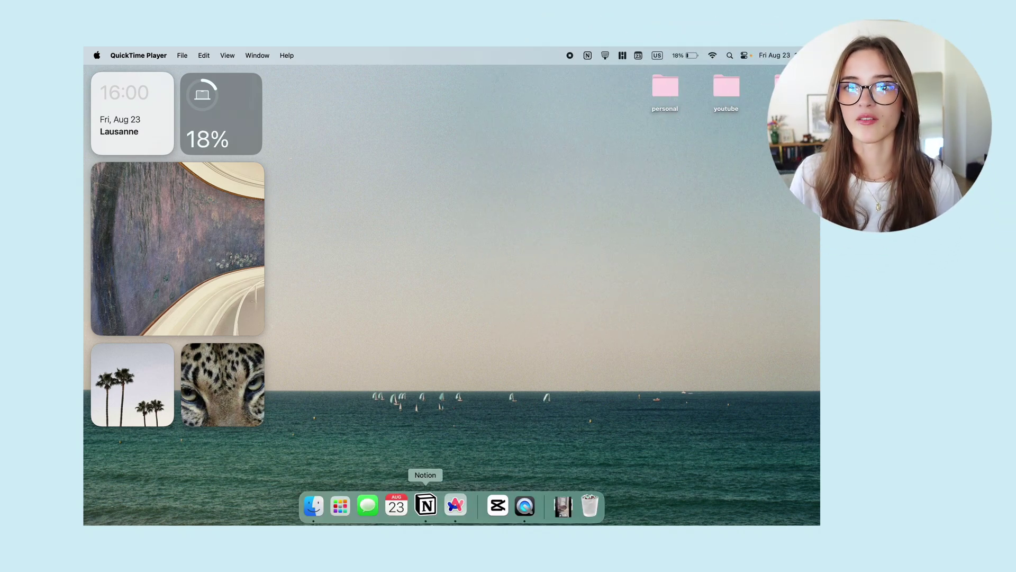
{"action": "mouse_move", "coordinate": [399, 504]}
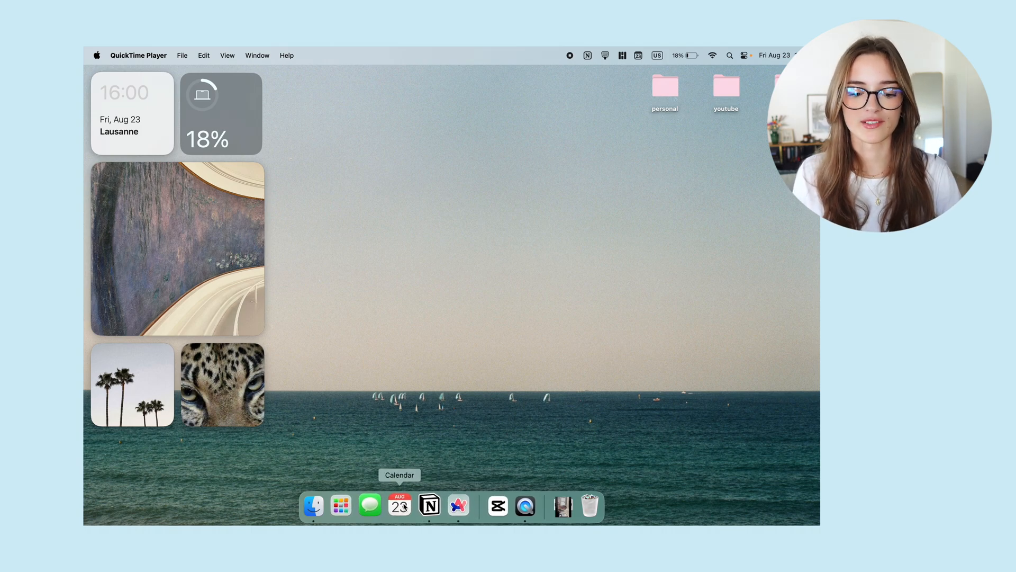
{"action": "mouse_move", "coordinate": [453, 505]}
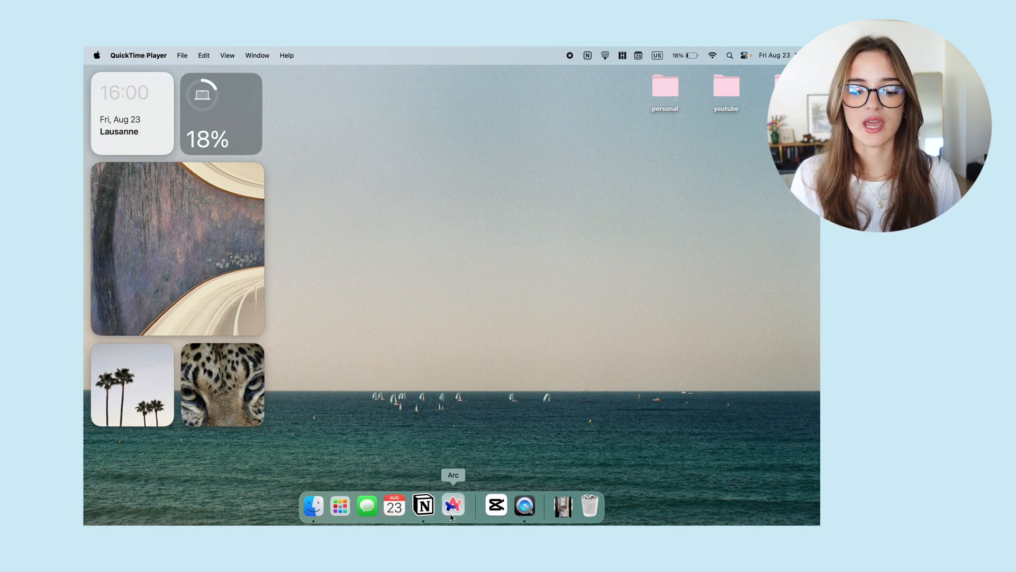
{"action": "mouse_move", "coordinate": [372, 505]}
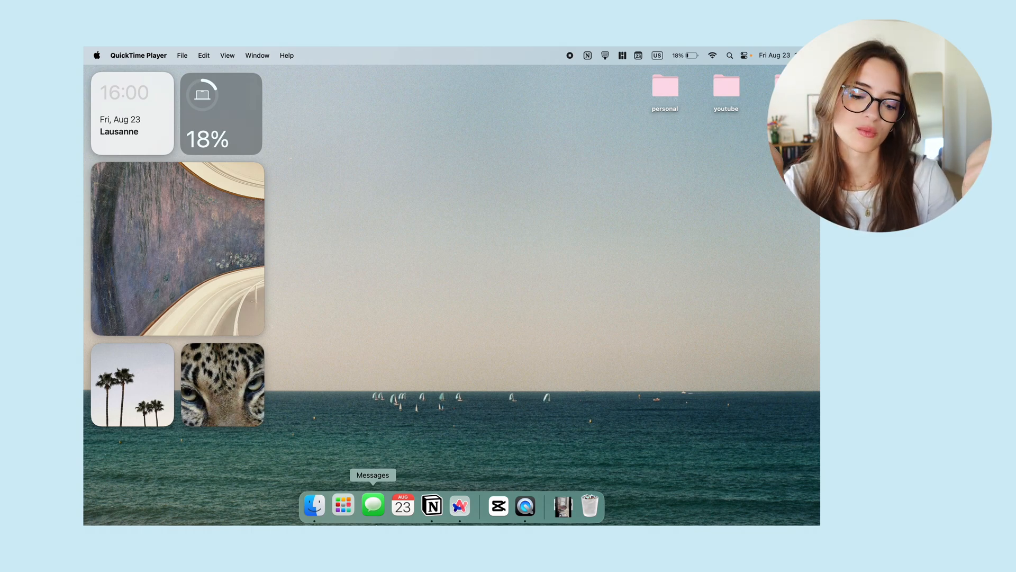
Launch Calendar from the Dock and scroll the August 2024 month grid forward
{"action": "left_click", "coordinate": [402, 505]}
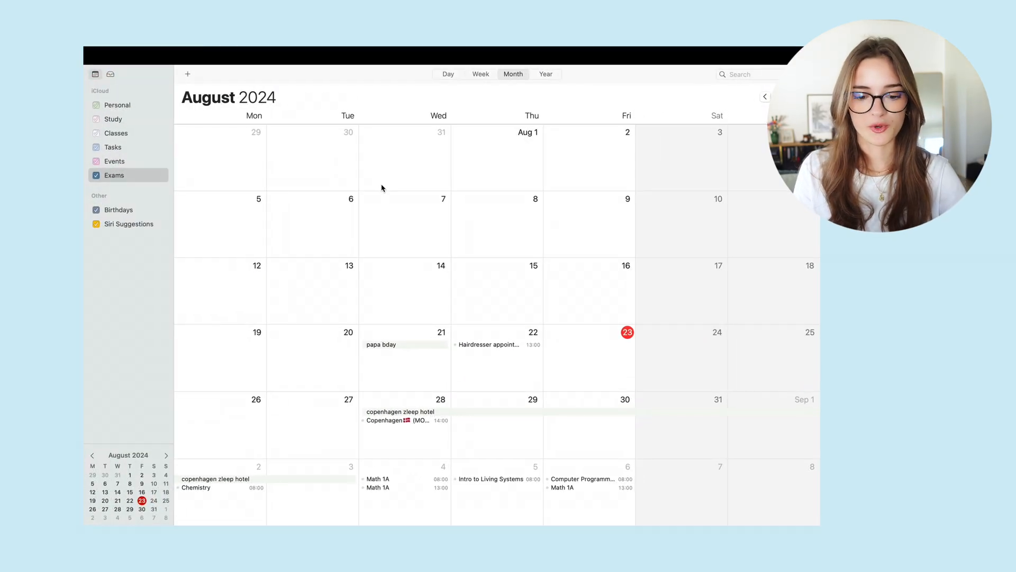
{"action": "mouse_move", "coordinate": [153, 99]}
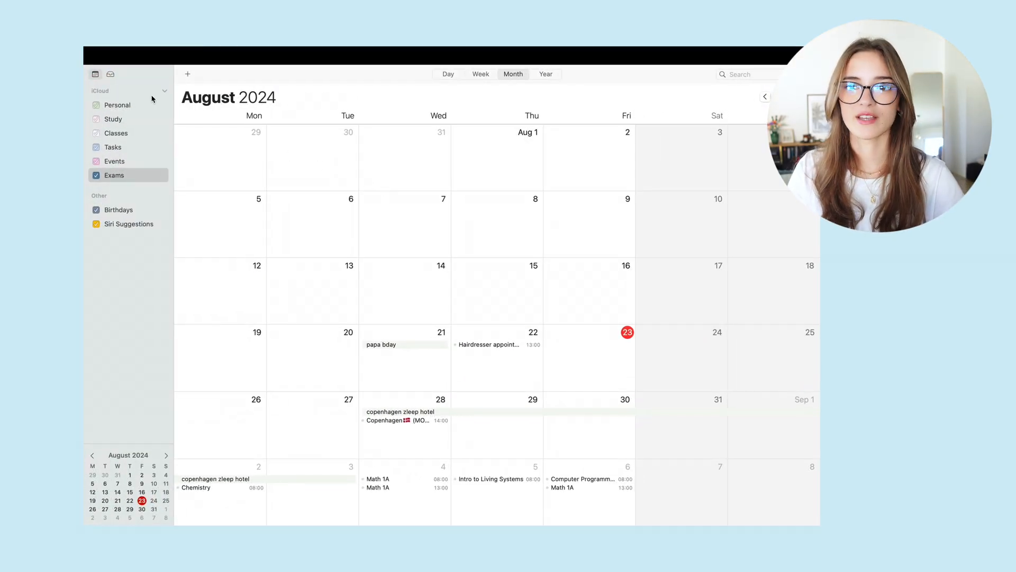
{"action": "mouse_move", "coordinate": [132, 166]}
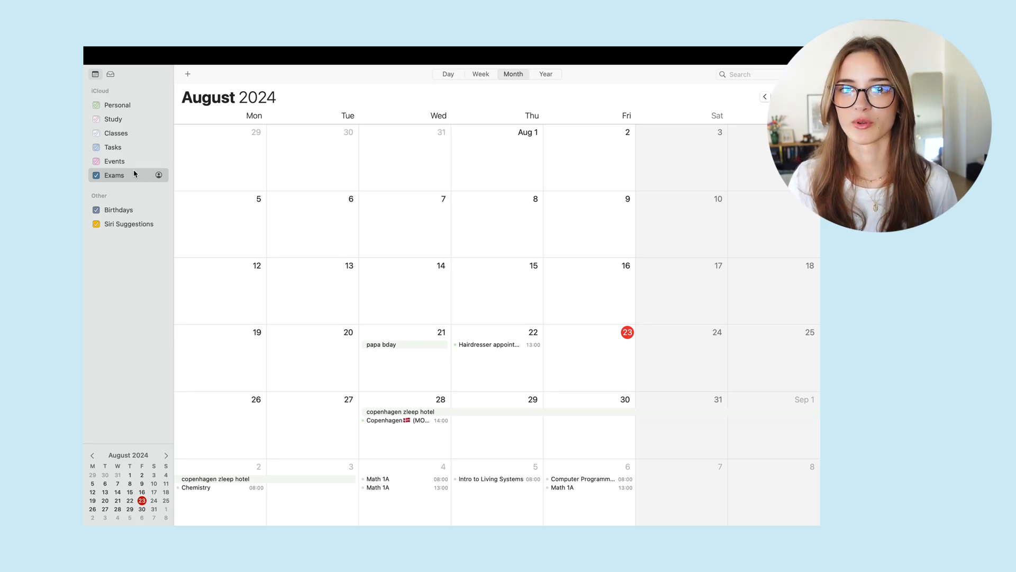
{"action": "scroll", "scroll_direction": "down", "scroll_amount": 3}
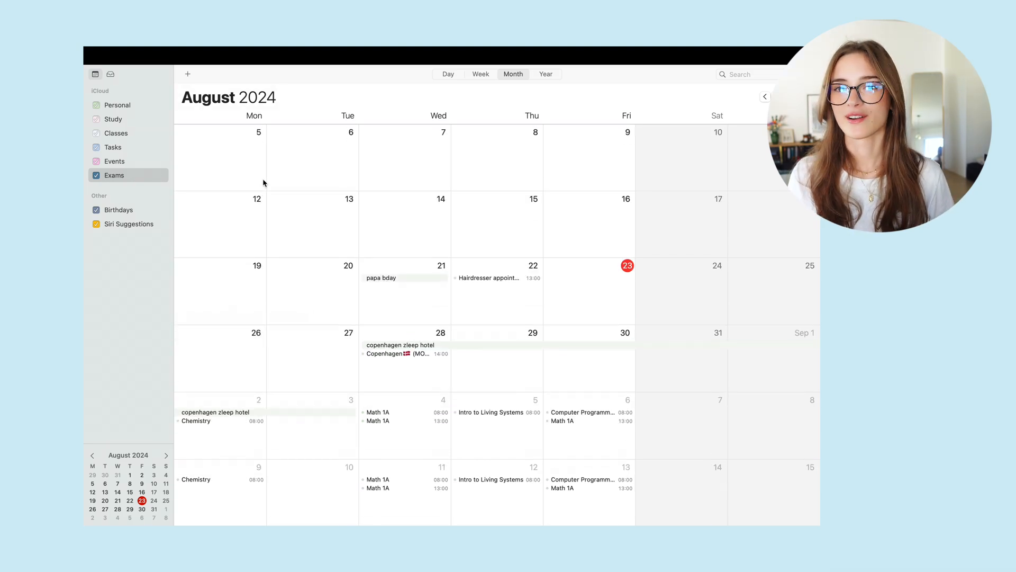
{"action": "left_click", "coordinate": [95, 118]}
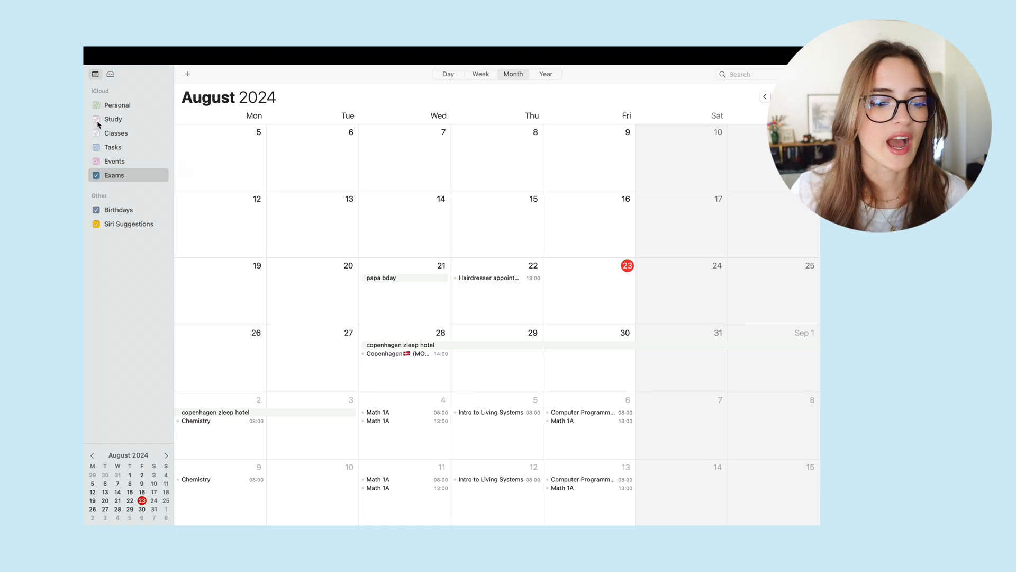
Select the Personal, Tasks and Exams iCloud calendars in the sidebar
{"action": "left_click", "coordinate": [117, 105]}
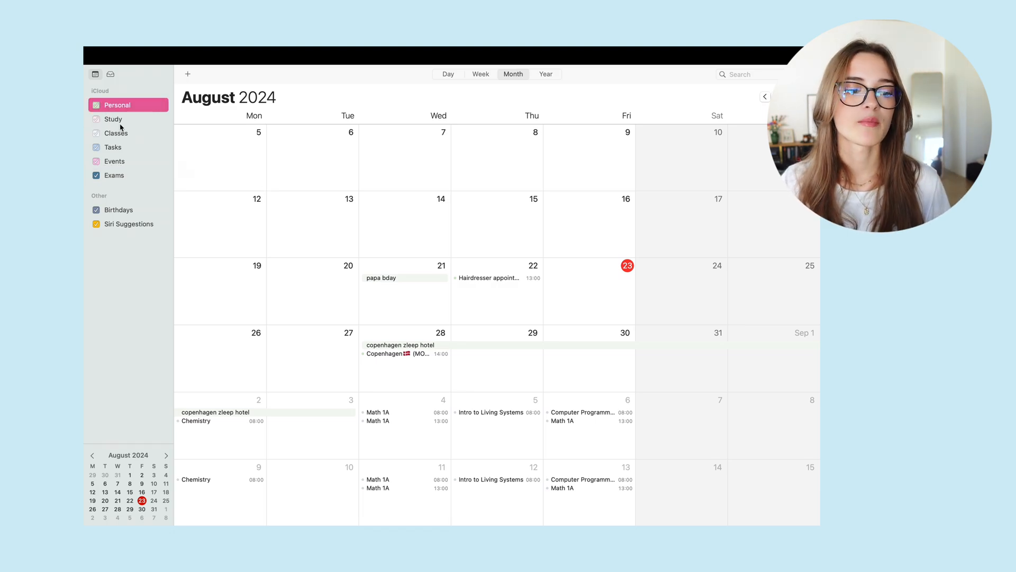
{"action": "left_click", "coordinate": [114, 147]}
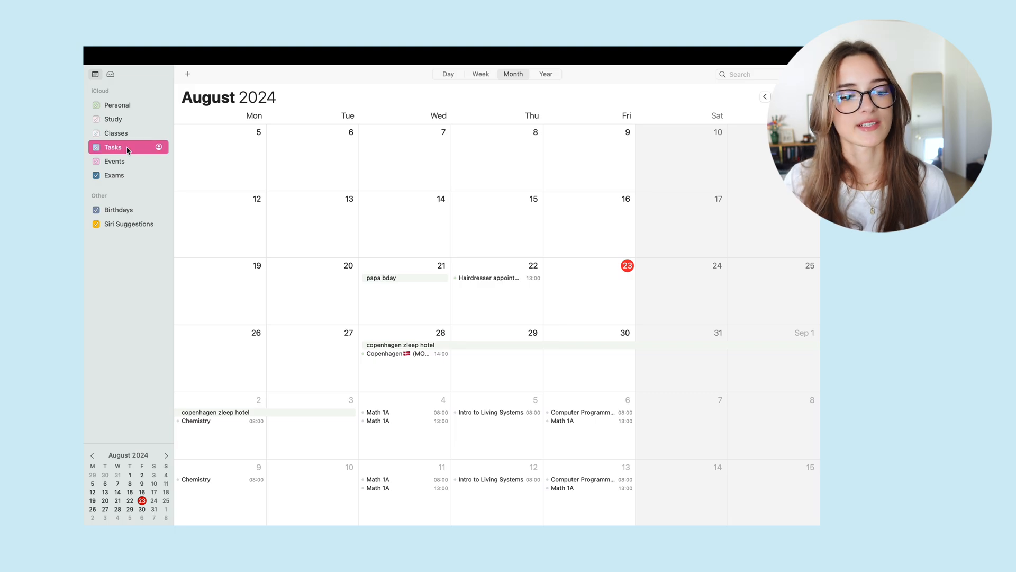
{"action": "left_click", "coordinate": [115, 175]}
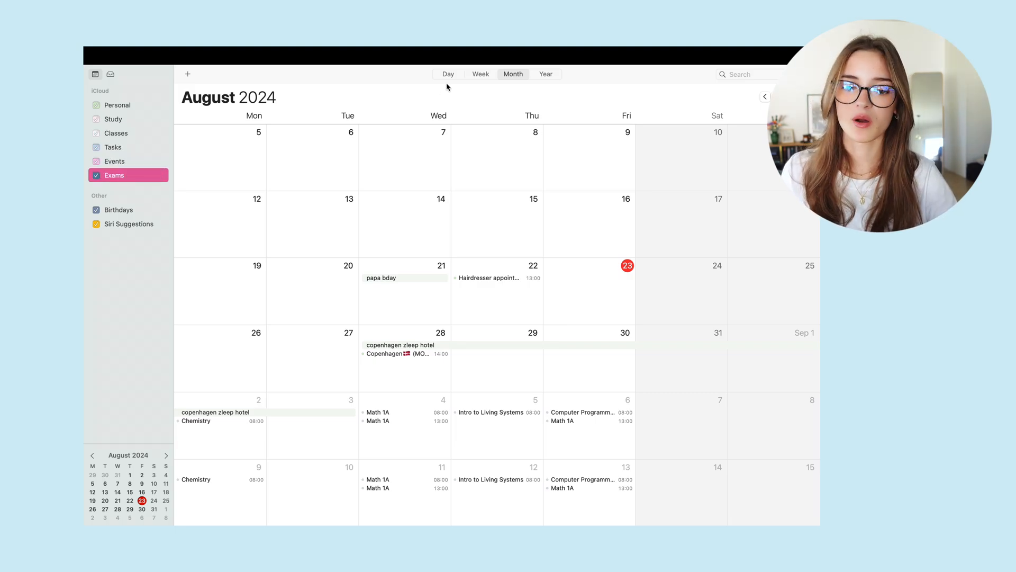
In Day view, step through 24 August, 4 September, 14 September and 13 September
{"action": "left_click", "coordinate": [448, 75]}
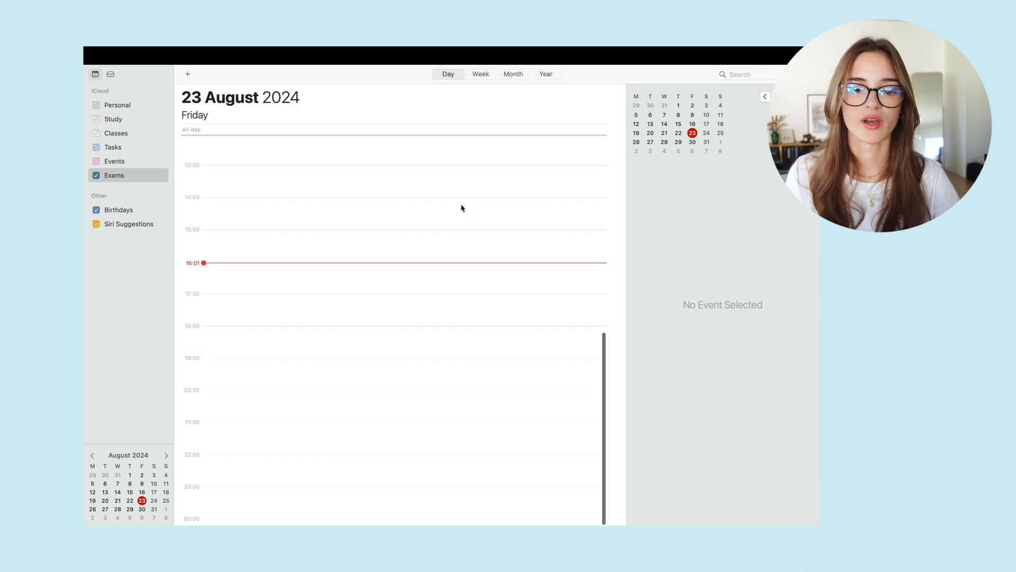
{"action": "left_click", "coordinate": [706, 133]}
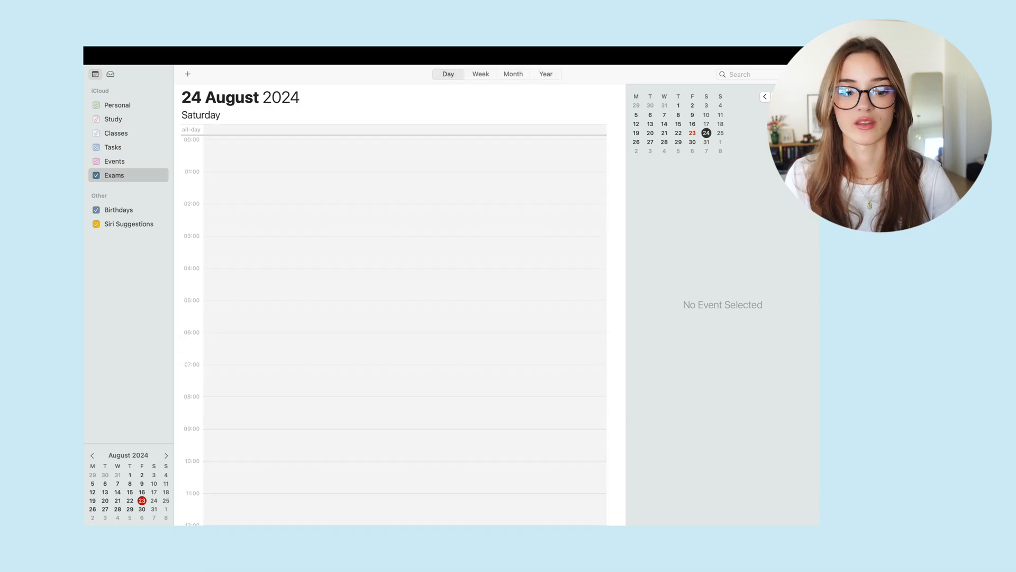
{"action": "left_click", "coordinate": [664, 142]}
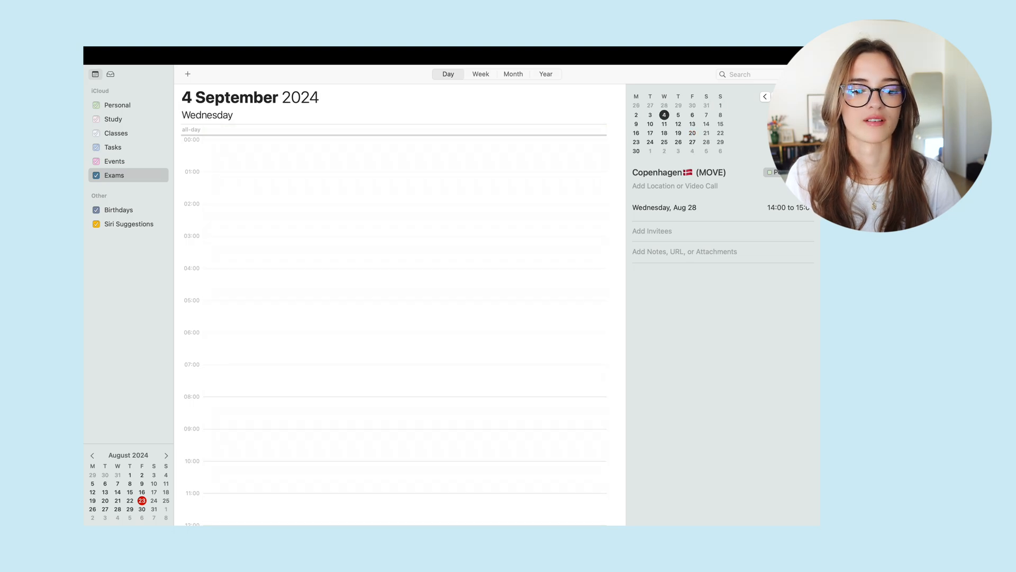
{"action": "left_click", "coordinate": [706, 124]}
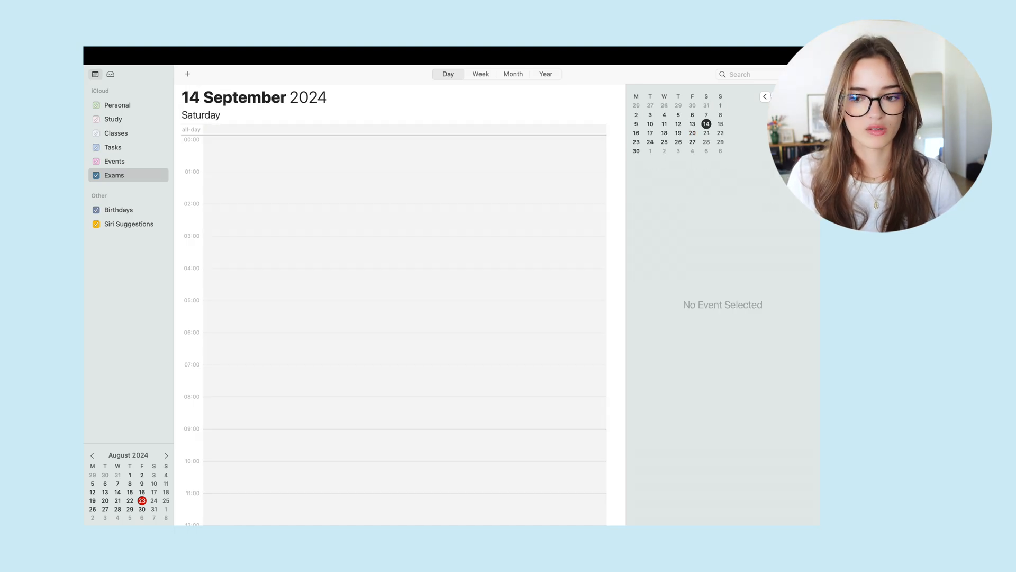
{"action": "left_click", "coordinate": [691, 124]}
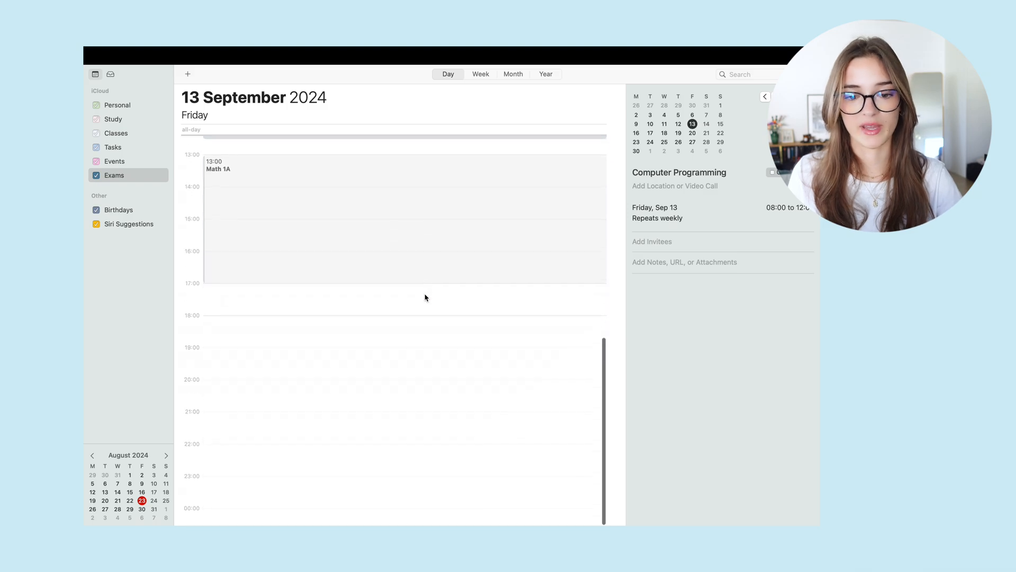
Switch to the Week view, then back to the September 2024 month overview
{"action": "left_click", "coordinate": [481, 74]}
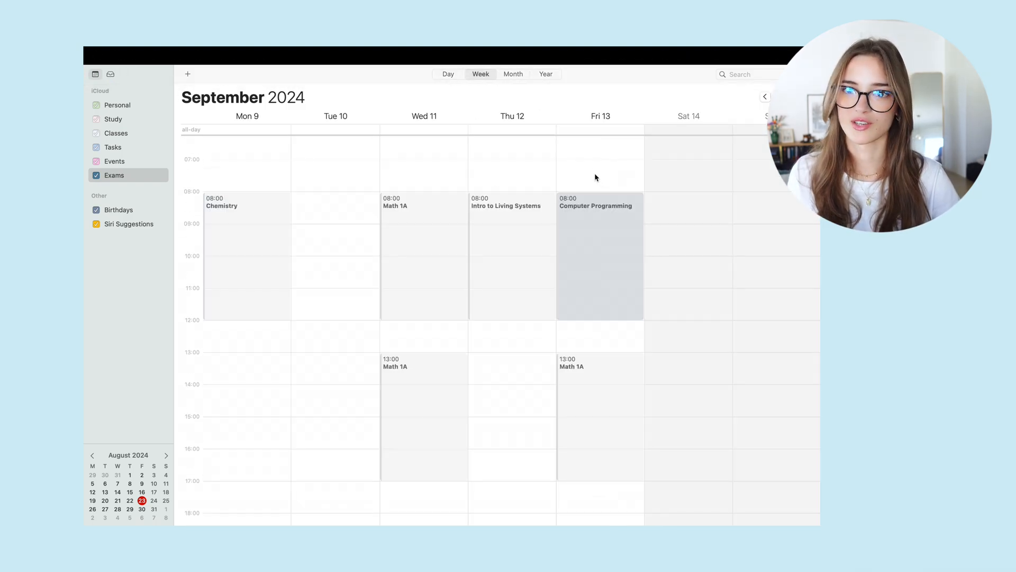
{"action": "left_click", "coordinate": [512, 74]}
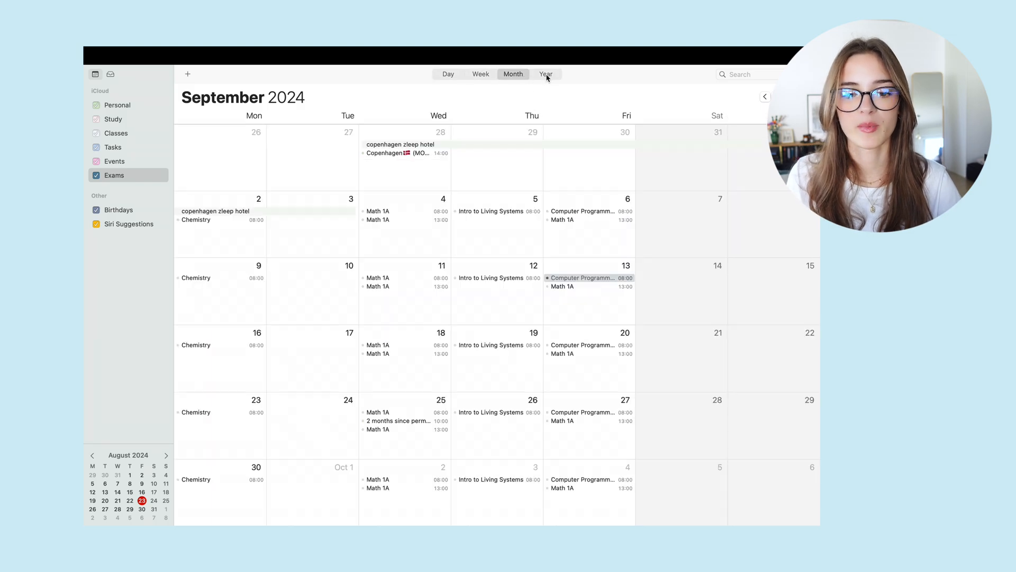
Show the week of 9 September and bring up the empty Create Quick Event prompt
{"action": "left_click", "coordinate": [481, 74]}
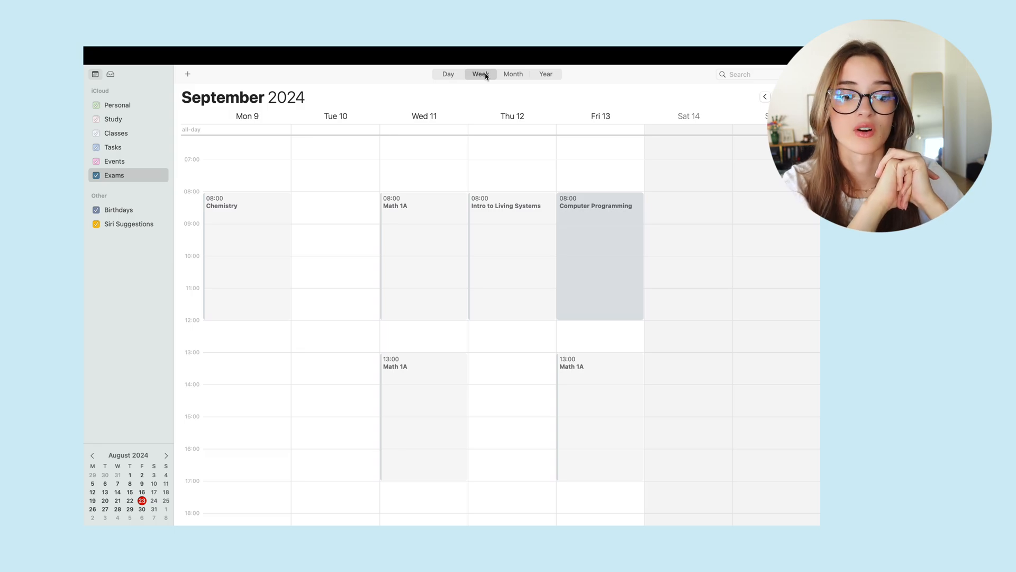
{"action": "mouse_move", "coordinate": [204, 79]}
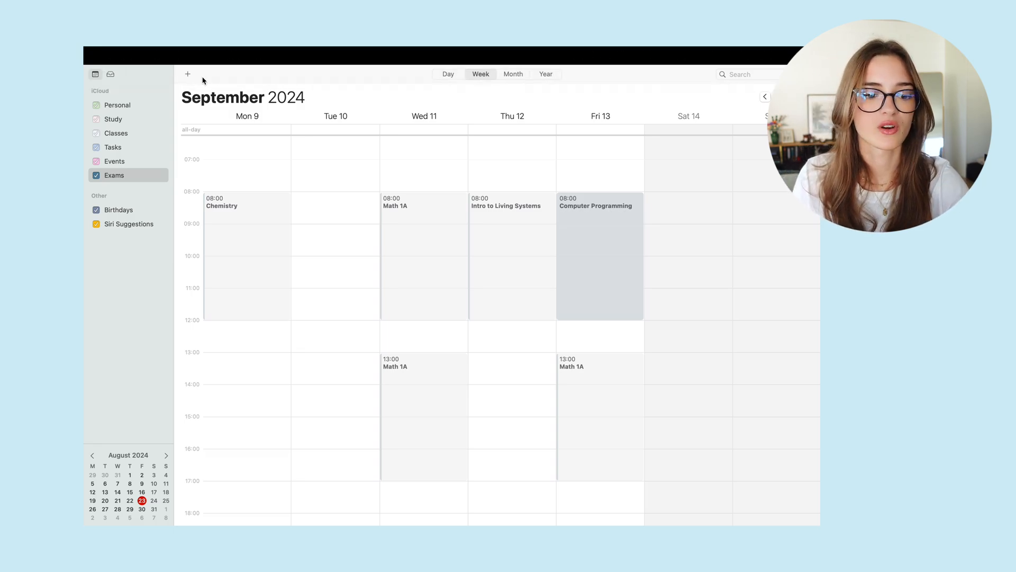
{"action": "left_click", "coordinate": [188, 74]}
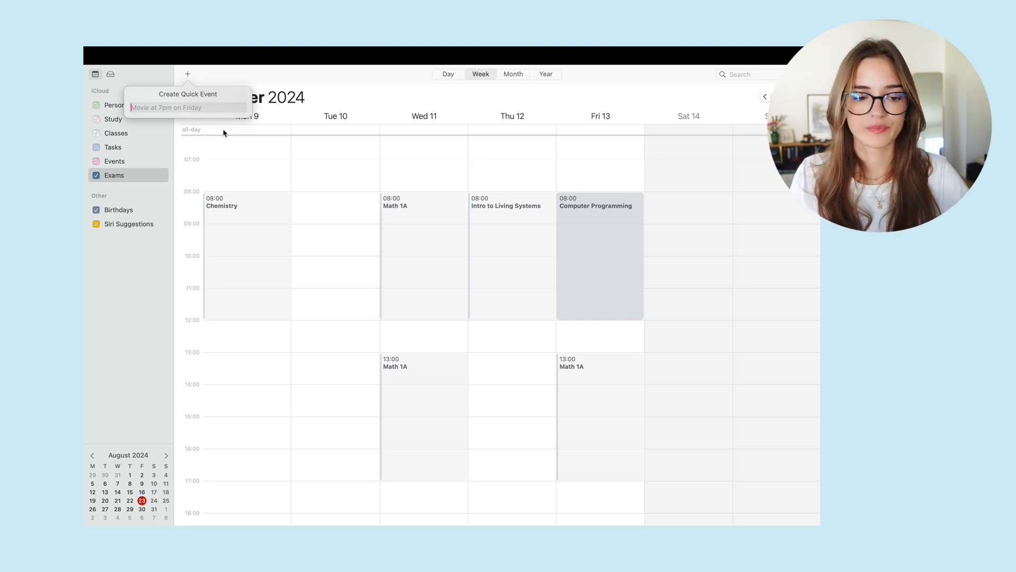
Add the Film video quick event on Friday 23 August and make it timed at 16:00
{"action": "left_click", "coordinate": [512, 74]}
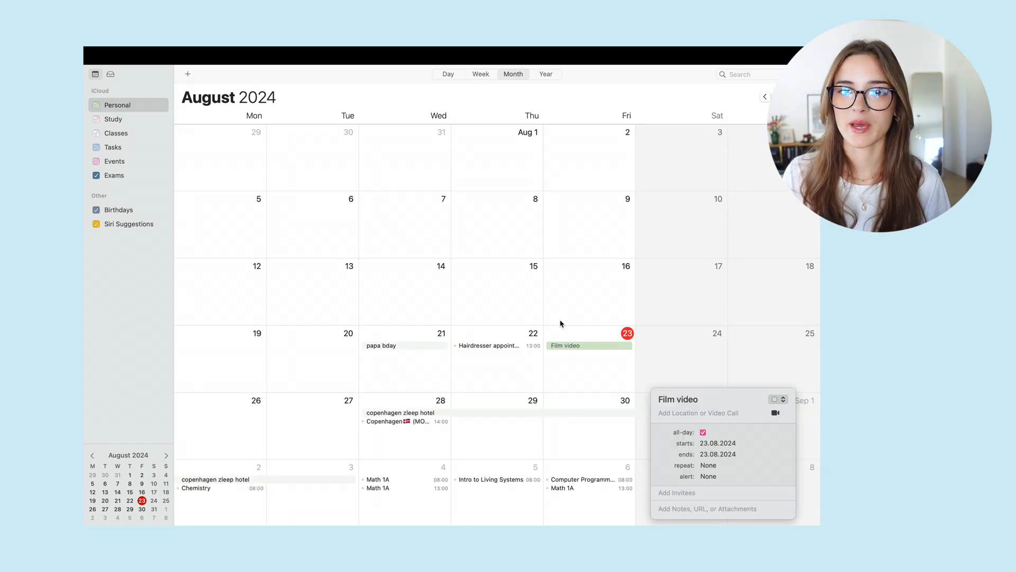
{"action": "mouse_move", "coordinate": [524, 235]}
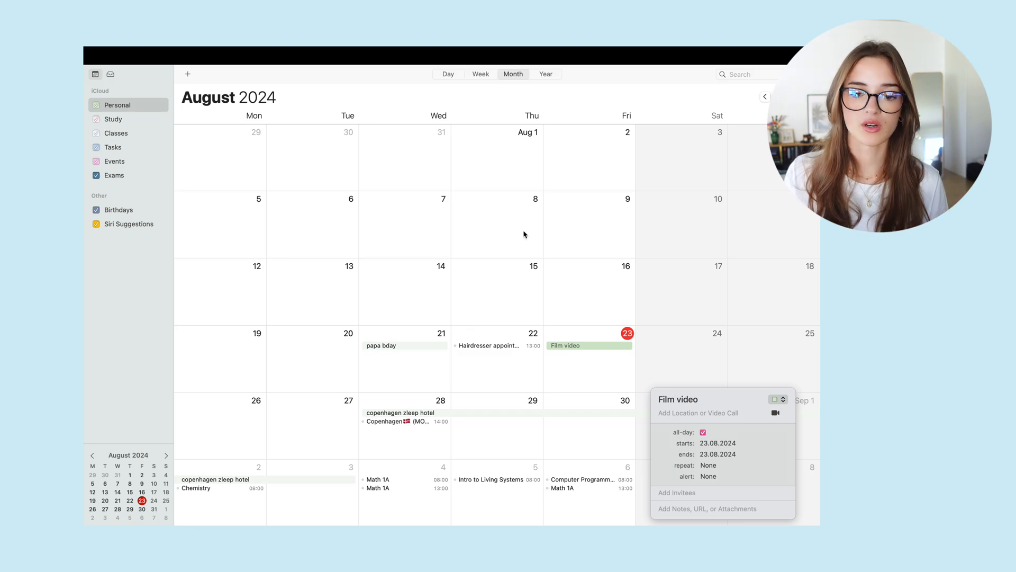
{"action": "left_click", "coordinate": [481, 74]}
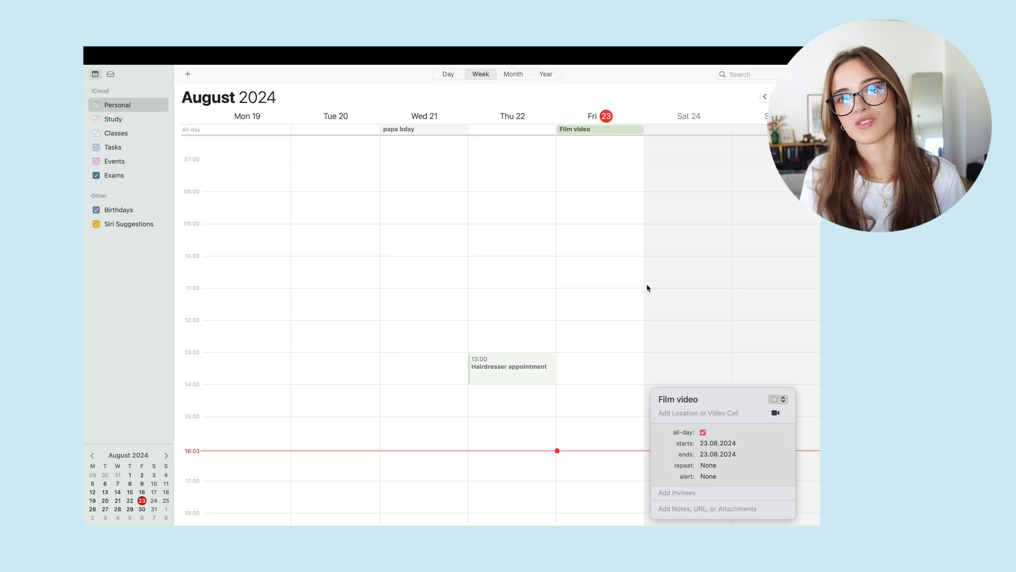
{"action": "left_click", "coordinate": [703, 432]}
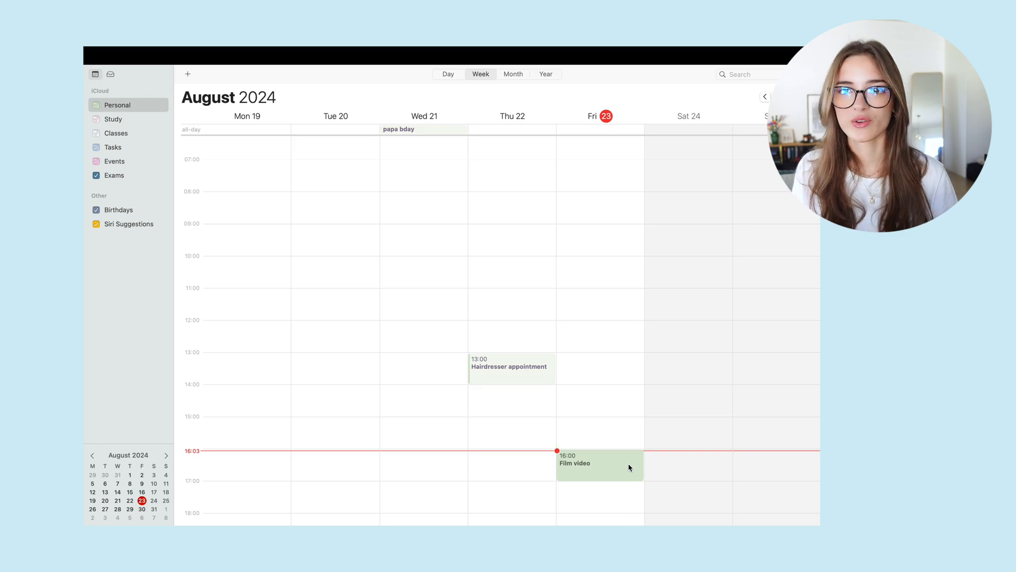
{"action": "left_click", "coordinate": [584, 463]}
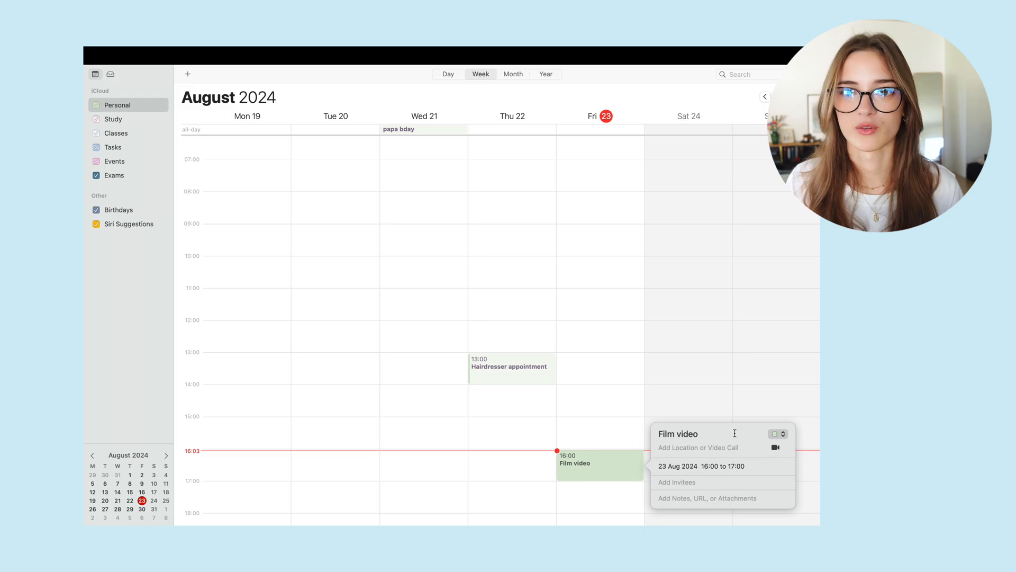
{"action": "mouse_move", "coordinate": [718, 477]}
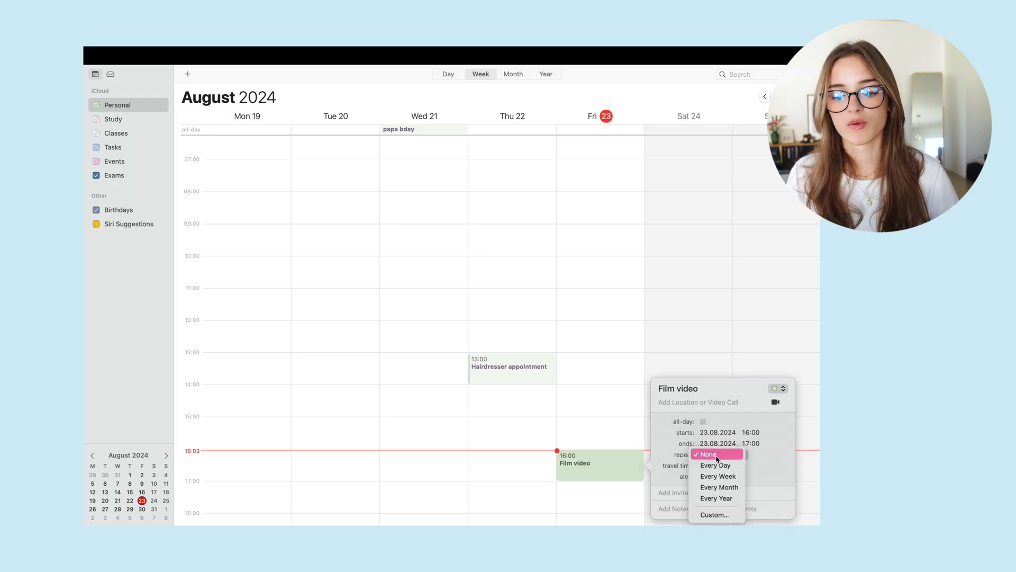
{"action": "mouse_move", "coordinate": [717, 465]}
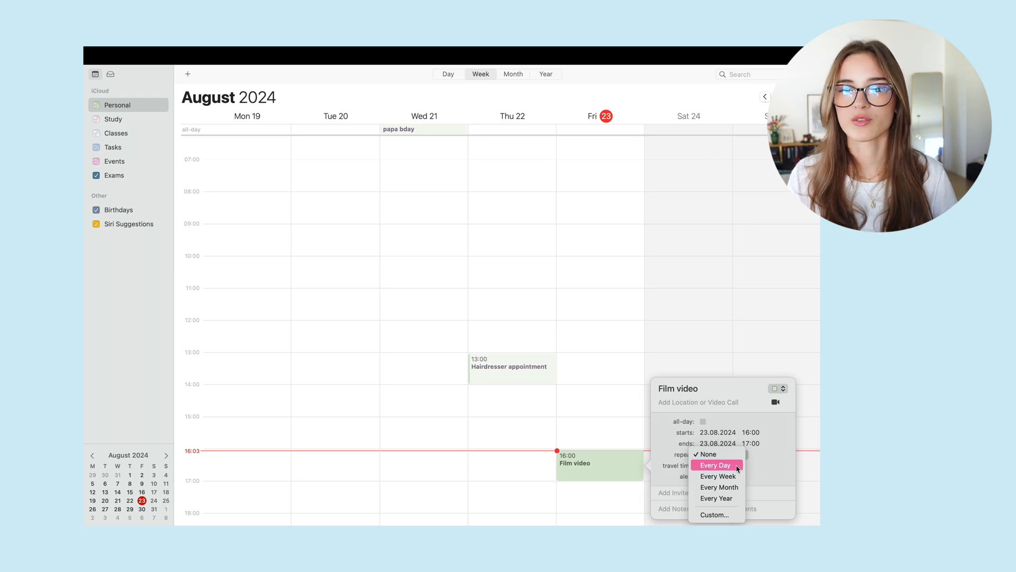
{"action": "mouse_move", "coordinate": [717, 476]}
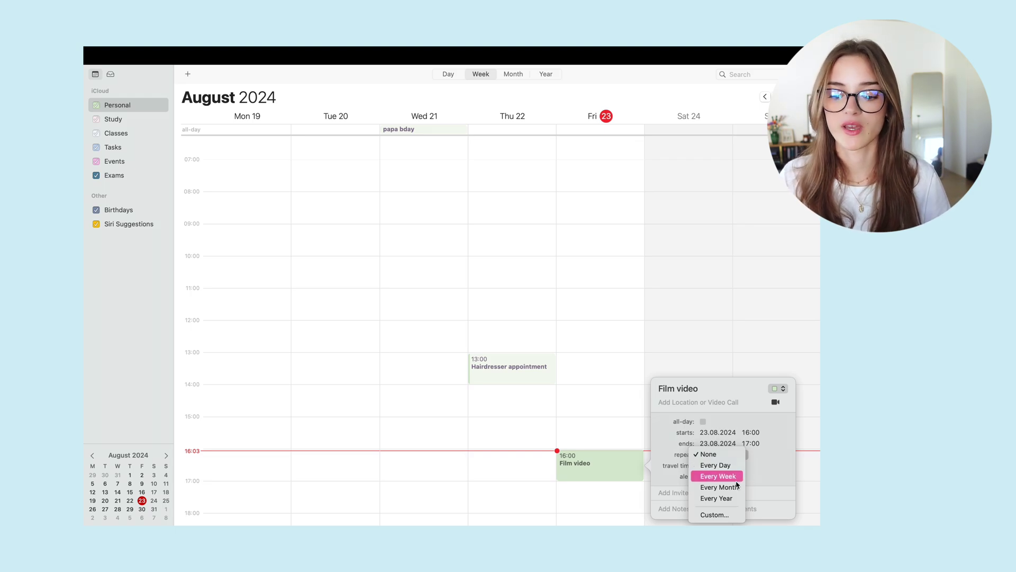
{"action": "left_click", "coordinate": [708, 455]}
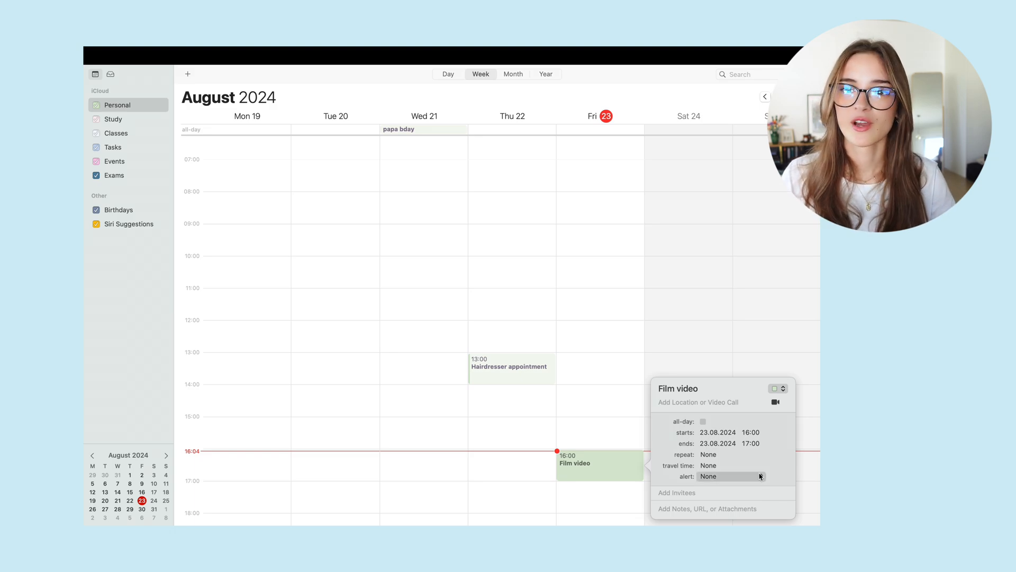
{"action": "mouse_move", "coordinate": [739, 466]}
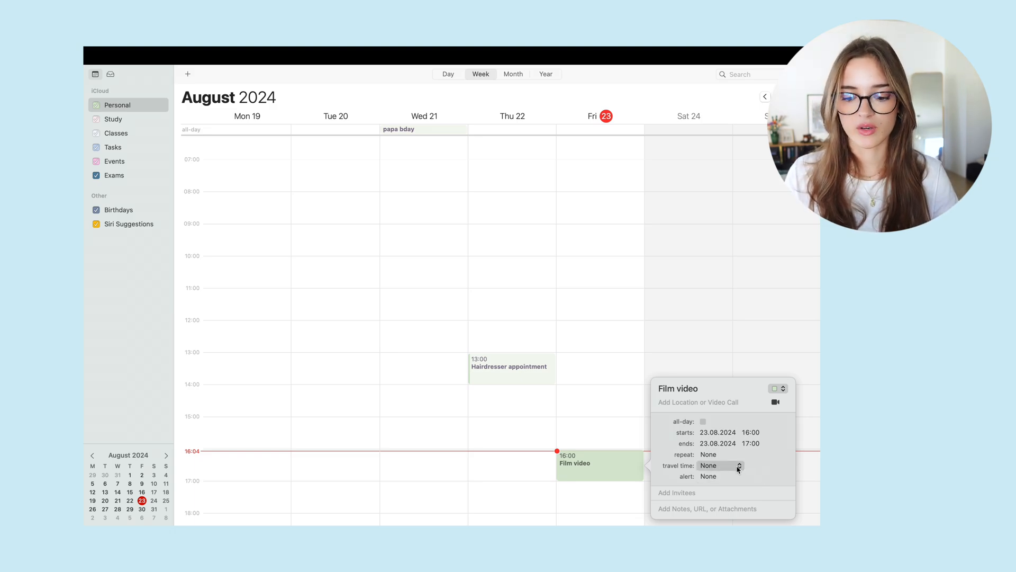
{"action": "left_click", "coordinate": [721, 466]}
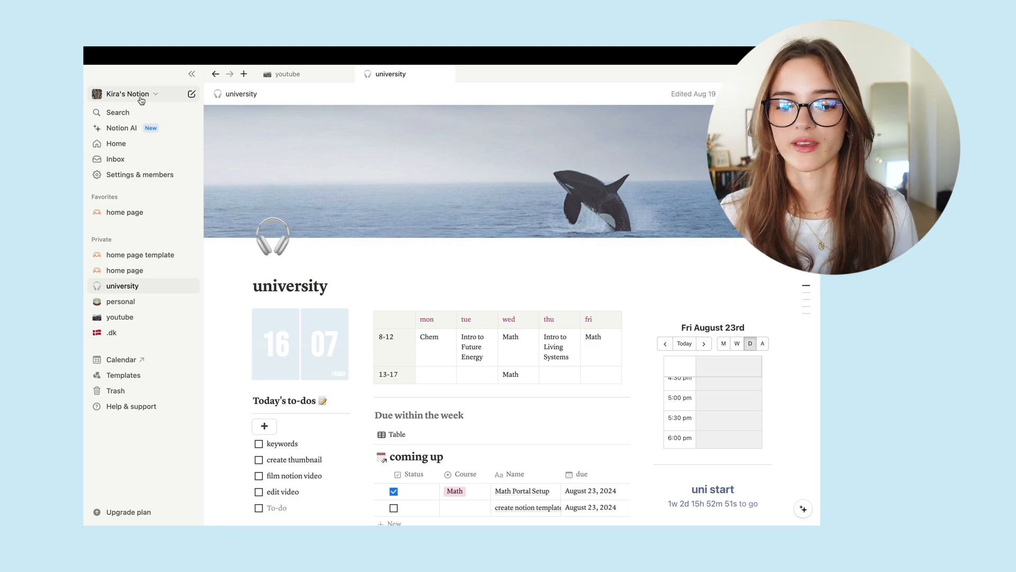
{"action": "mouse_move", "coordinate": [255, 234]}
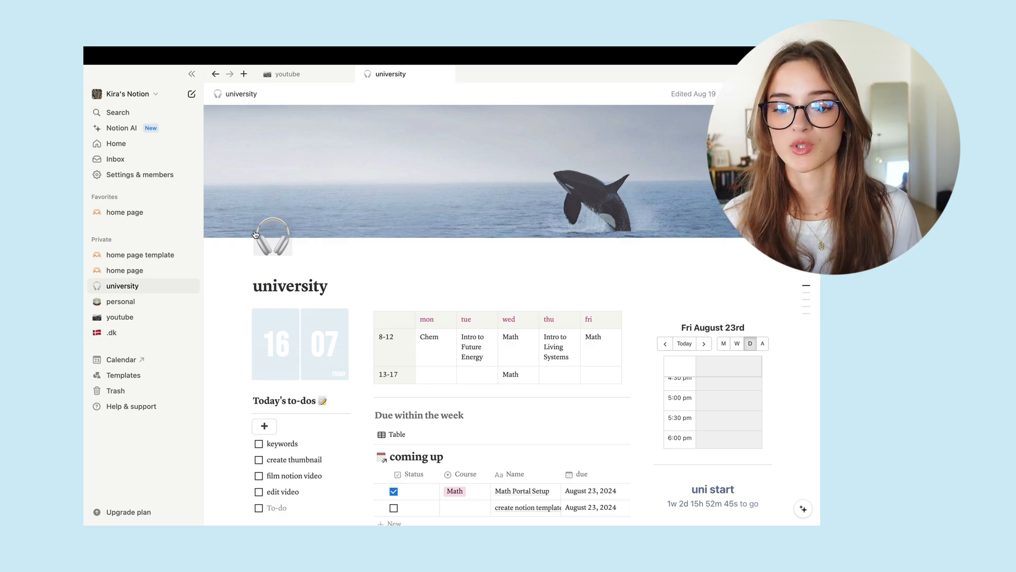
Scroll the university page down to its deadlines, navigation links and course quick links
{"action": "scroll", "scroll_direction": "down", "scroll_amount": 3}
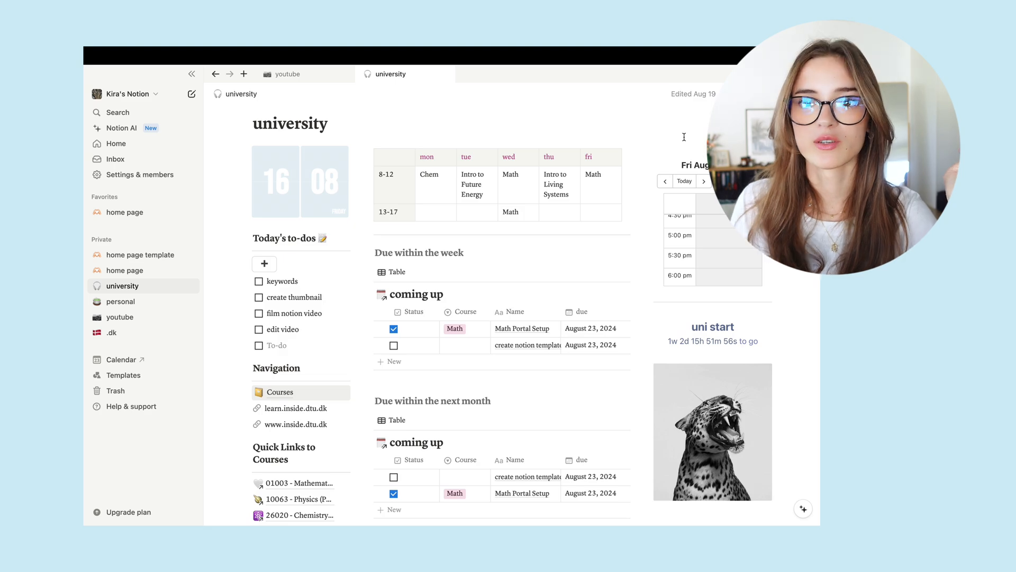
{"action": "mouse_move", "coordinate": [292, 181]}
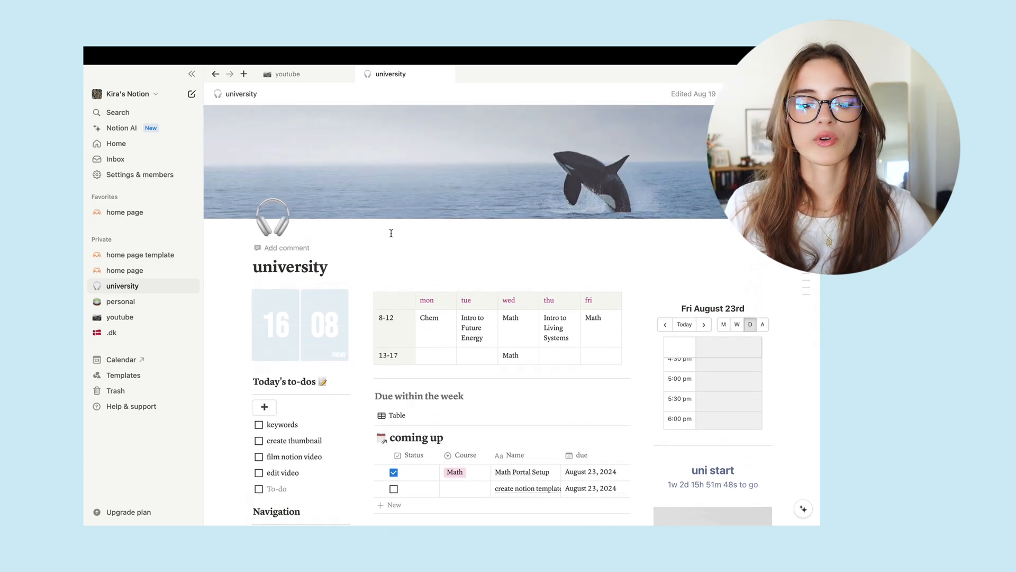
{"action": "mouse_move", "coordinate": [436, 310]}
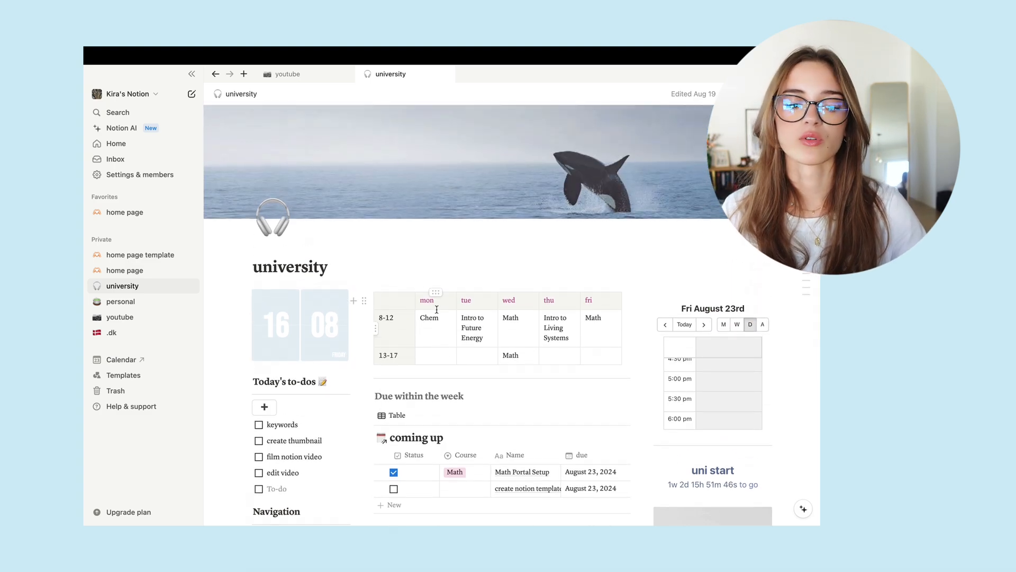
{"action": "left_click", "coordinate": [429, 317]}
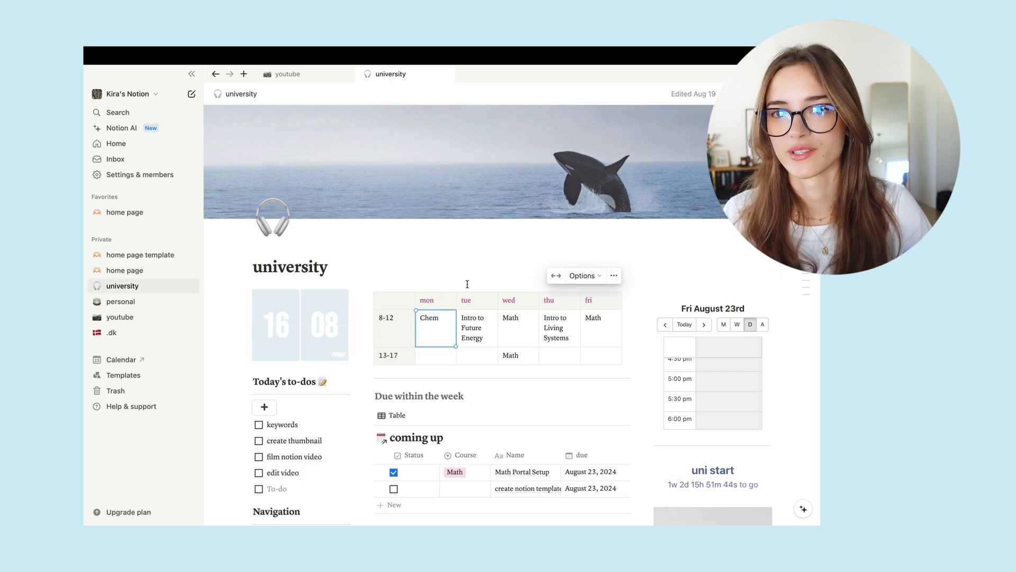
{"action": "scroll", "scroll_direction": "down", "scroll_amount": 3}
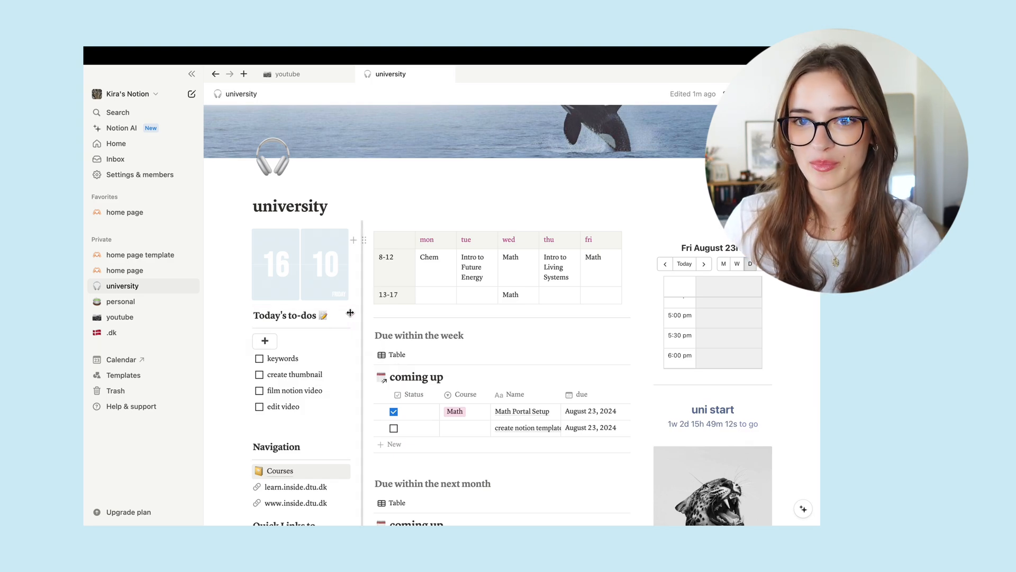
{"action": "scroll", "scroll_direction": "down", "scroll_amount": 3}
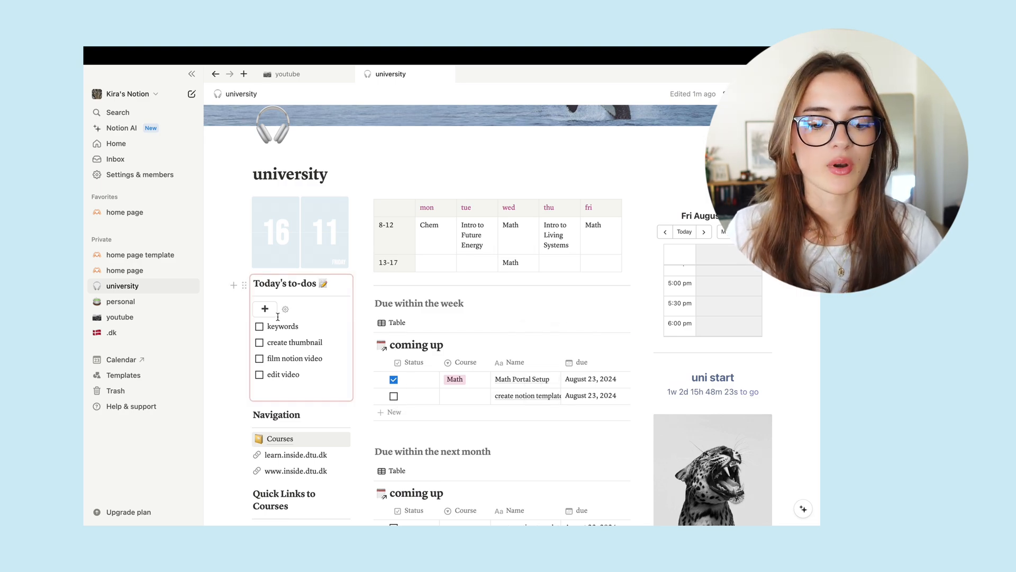
Add a blank to-do atop Today's to-dos and browse the coming-up database table below
{"action": "left_click", "coordinate": [264, 308]}
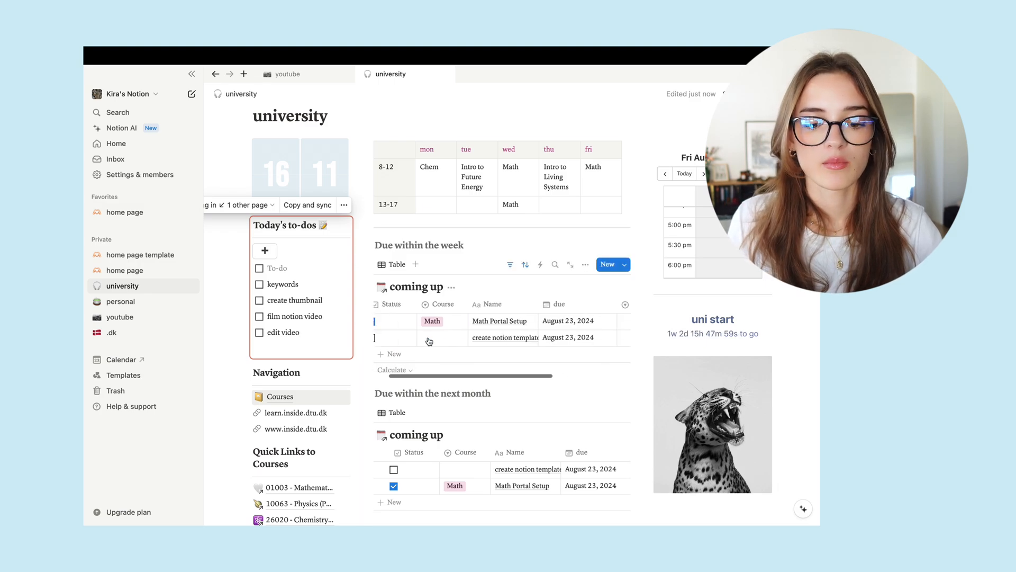
{"action": "left_click", "coordinate": [394, 321]}
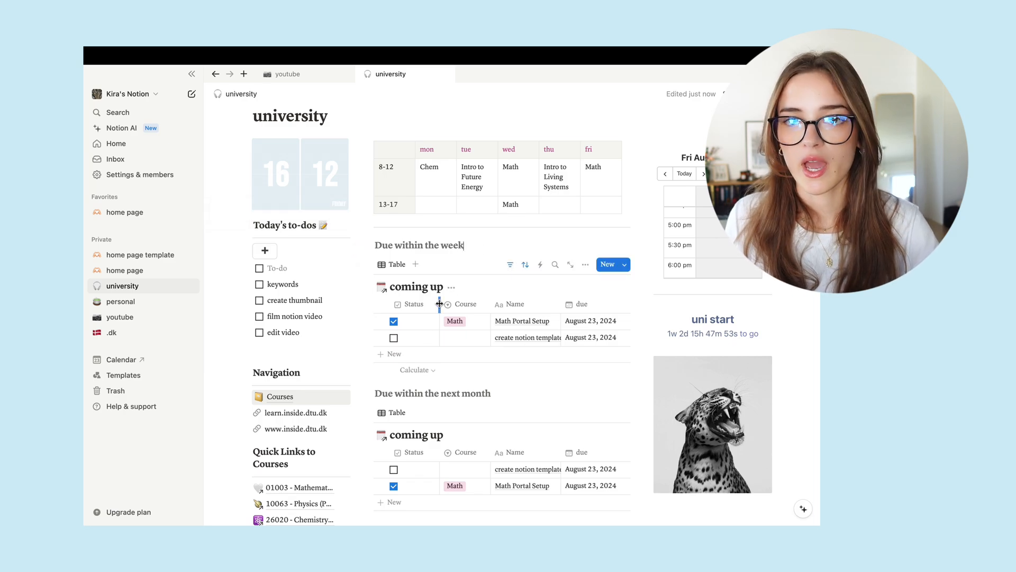
{"action": "scroll", "scroll_direction": "down", "scroll_amount": 3}
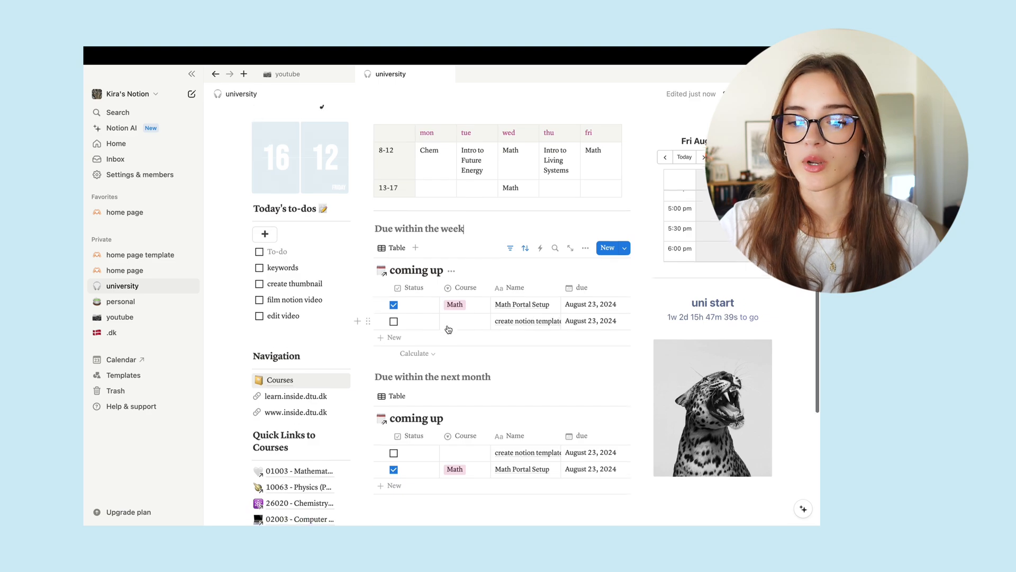
{"action": "scroll", "scroll_direction": "down", "scroll_amount": 3}
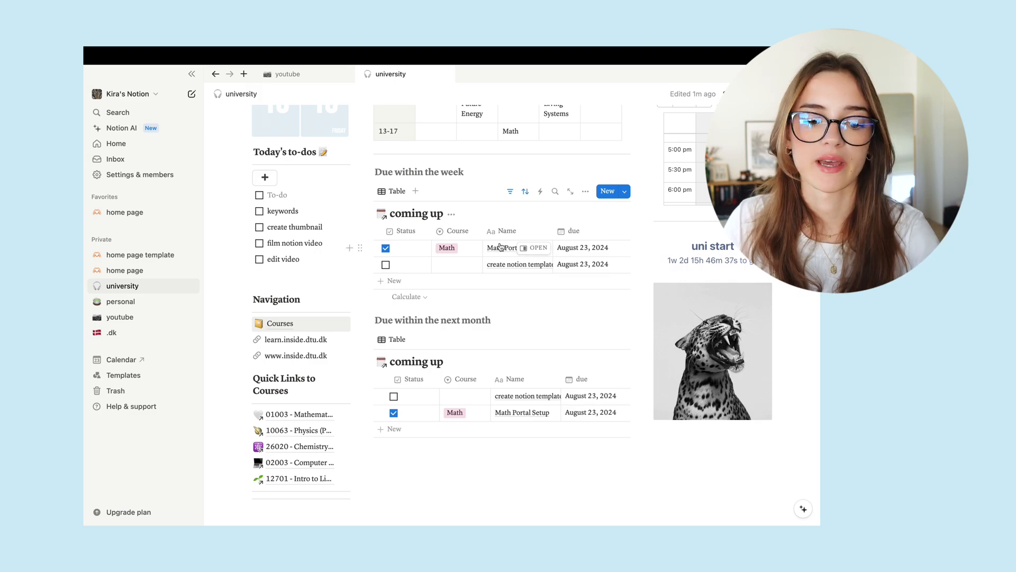
{"action": "mouse_move", "coordinate": [473, 248]}
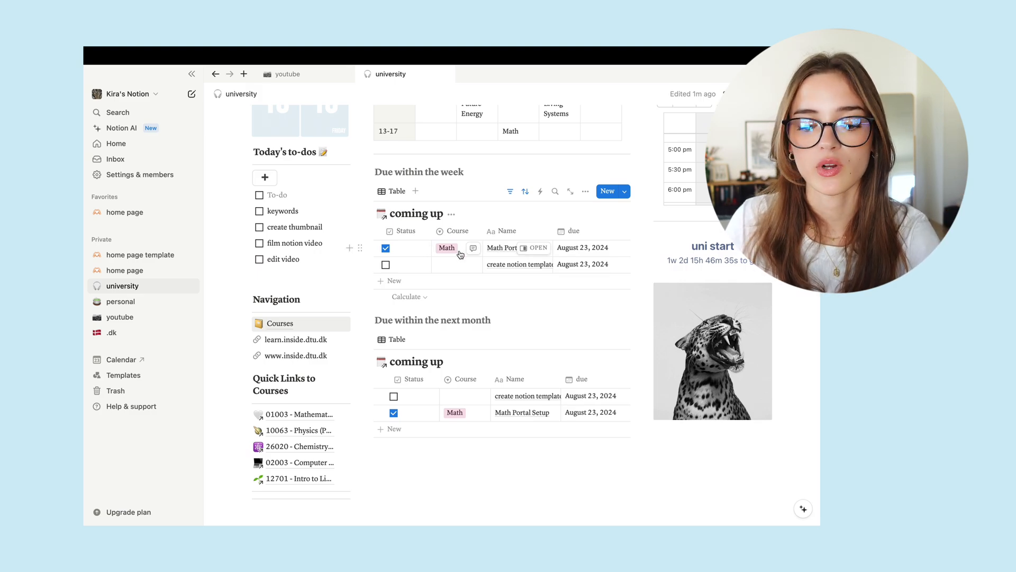
{"action": "scroll", "scroll_direction": "down", "scroll_amount": 3}
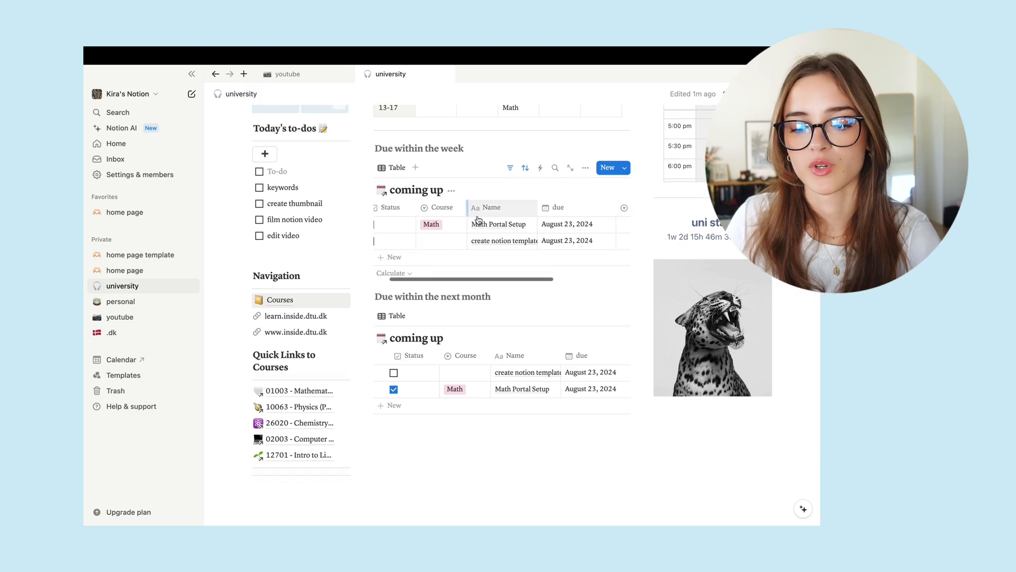
{"action": "mouse_move", "coordinate": [447, 239]}
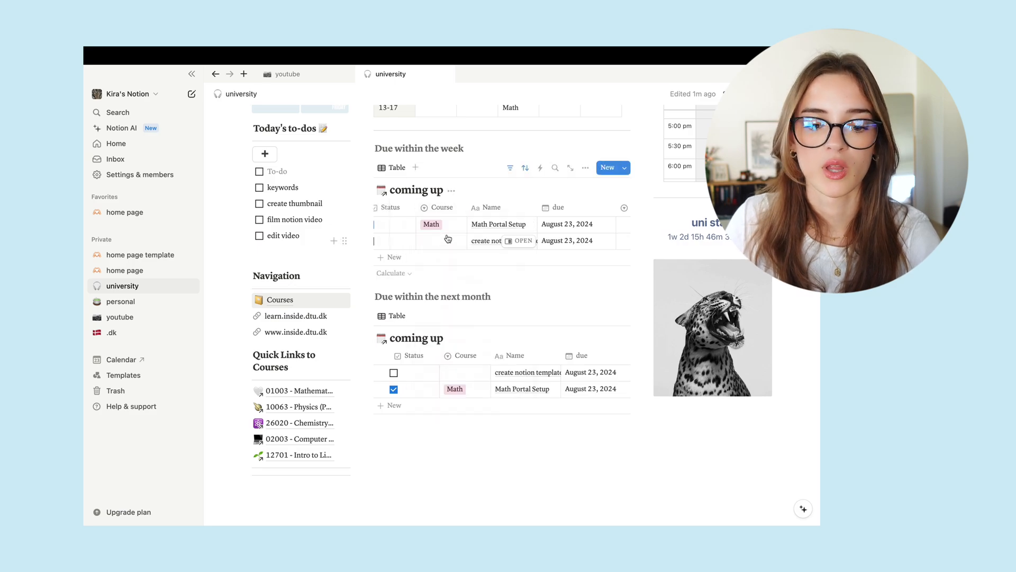
{"action": "left_click", "coordinate": [431, 225]}
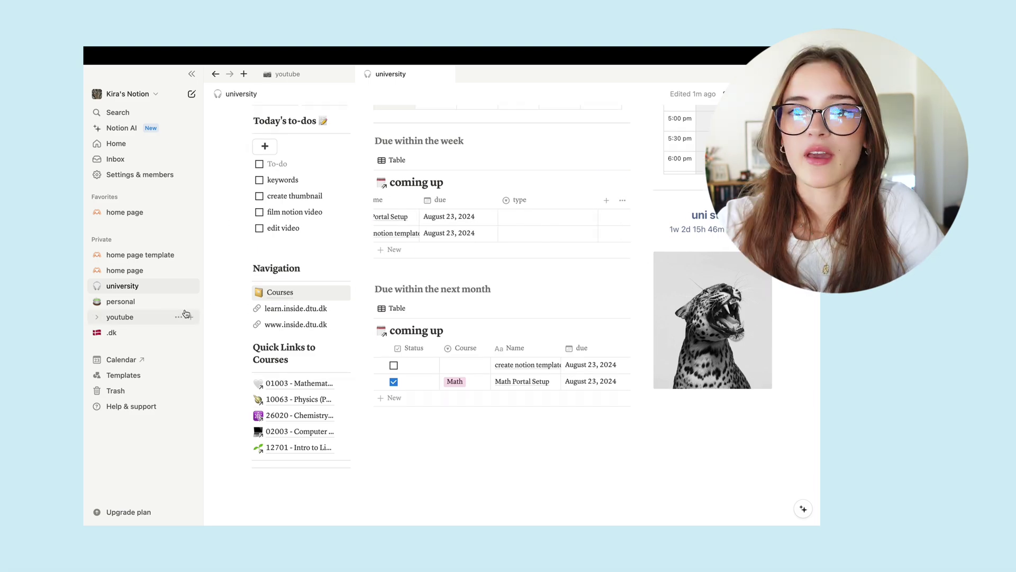
{"action": "mouse_move", "coordinate": [290, 325]}
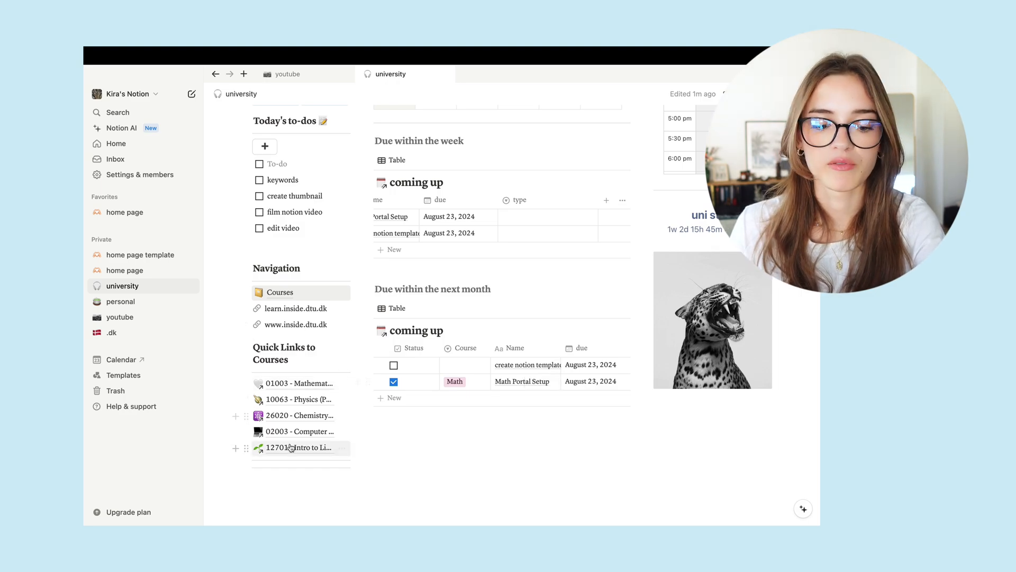
{"action": "mouse_move", "coordinate": [300, 447]}
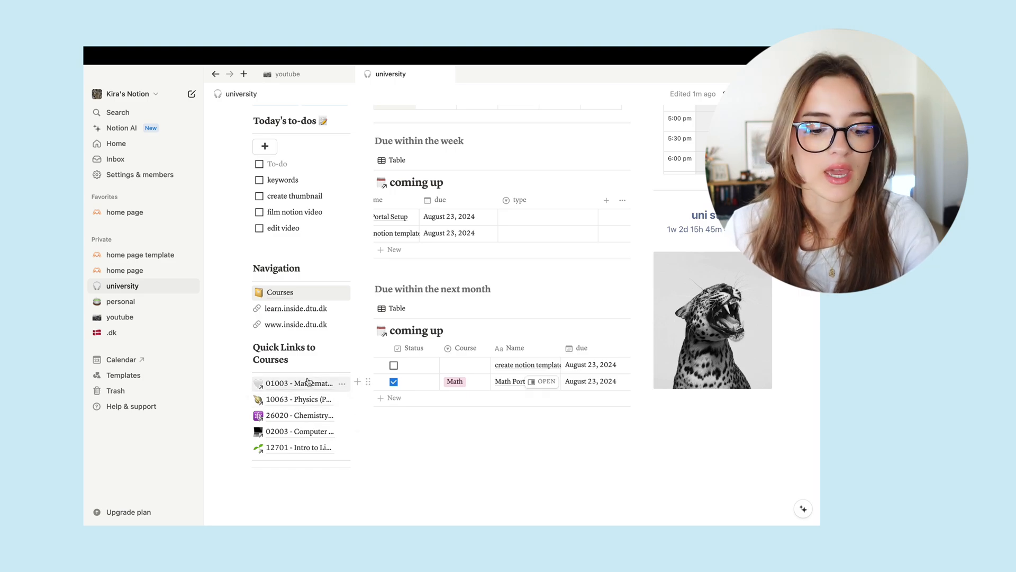
{"action": "mouse_move", "coordinate": [299, 382]}
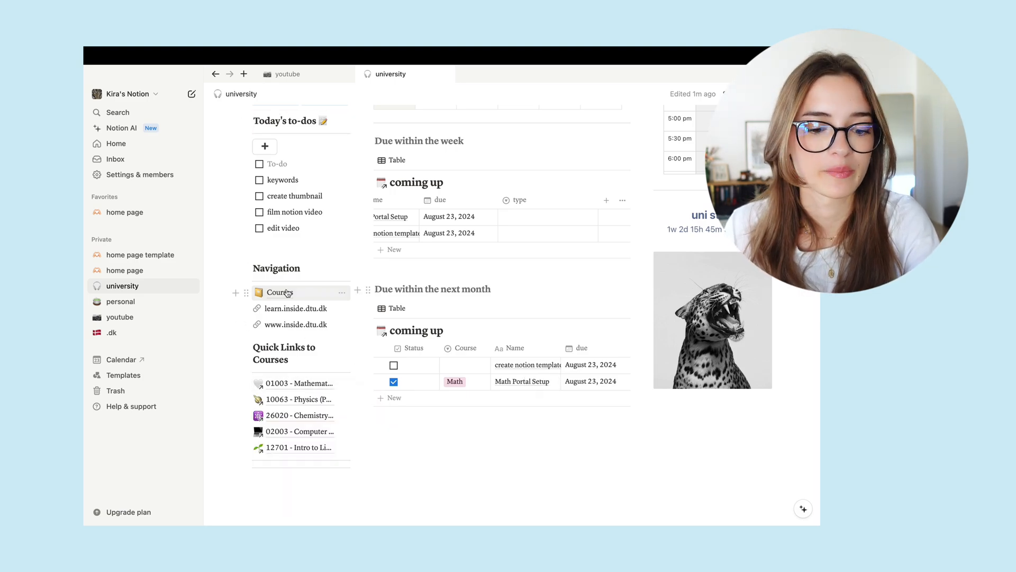
Go to the Courses page and scroll down to its synced Today's to-dos block
{"action": "left_click", "coordinate": [280, 293]}
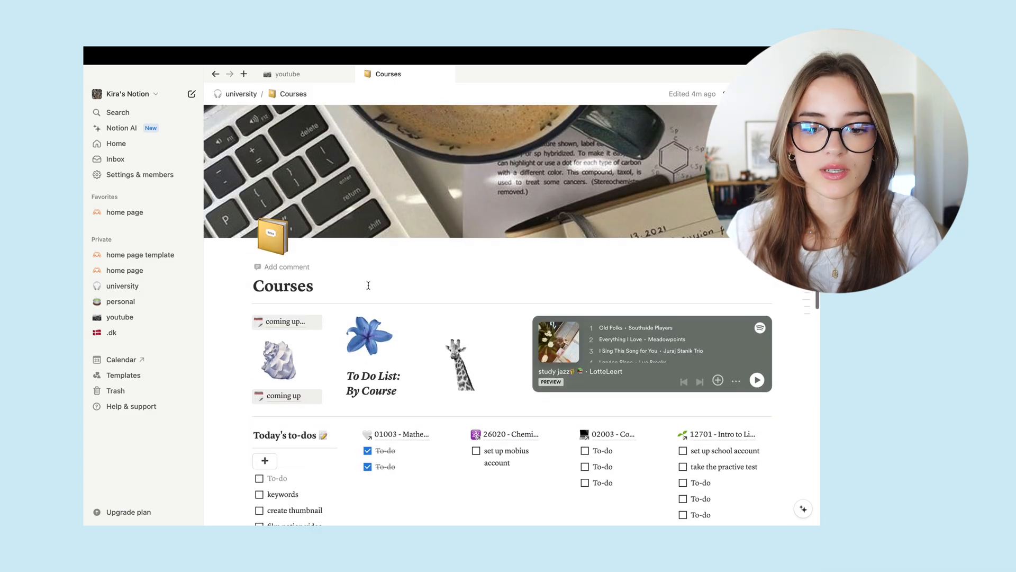
{"action": "mouse_move", "coordinate": [531, 158]}
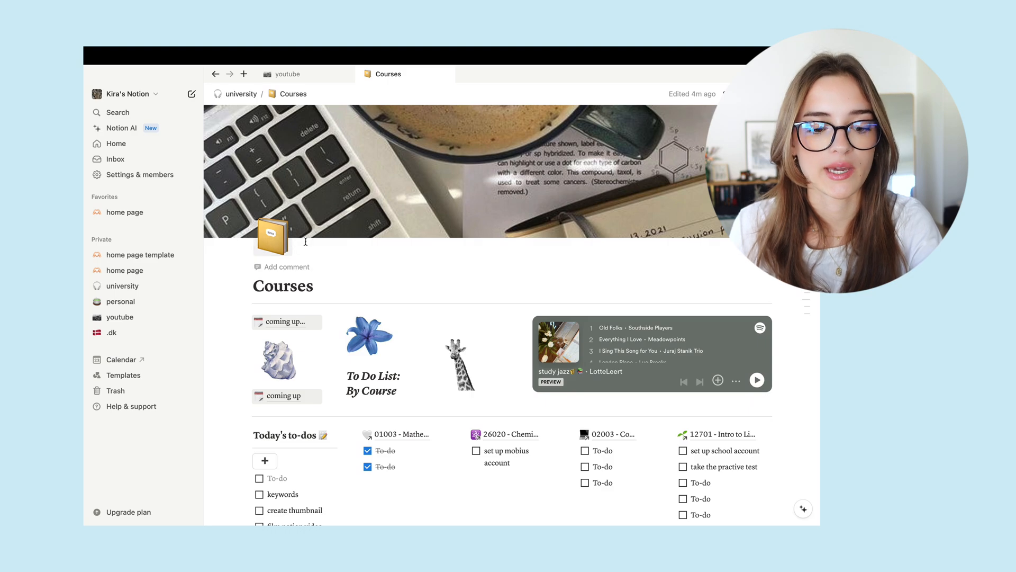
{"action": "scroll", "scroll_direction": "down", "scroll_amount": 3}
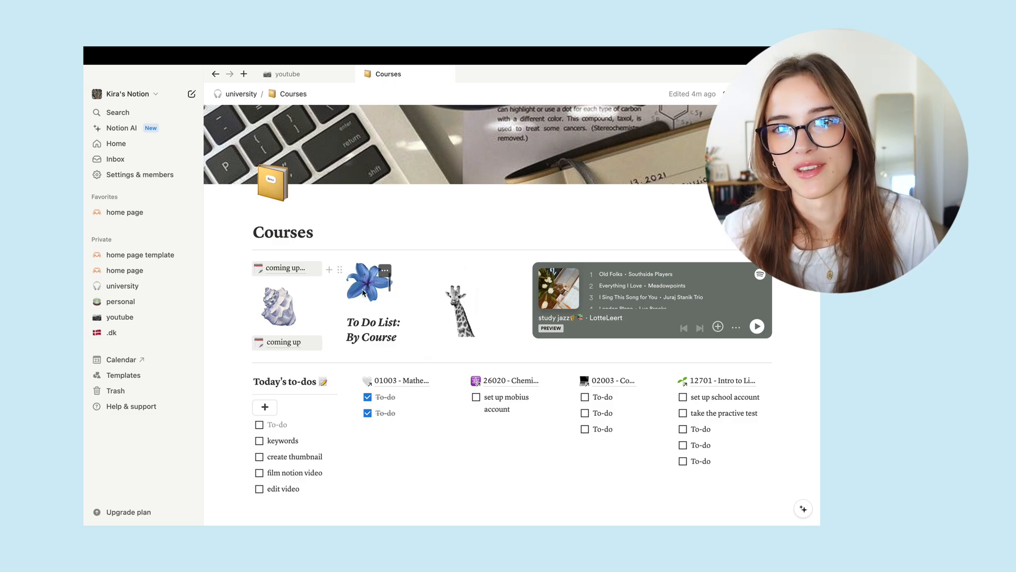
{"action": "scroll", "scroll_direction": "down", "scroll_amount": 3}
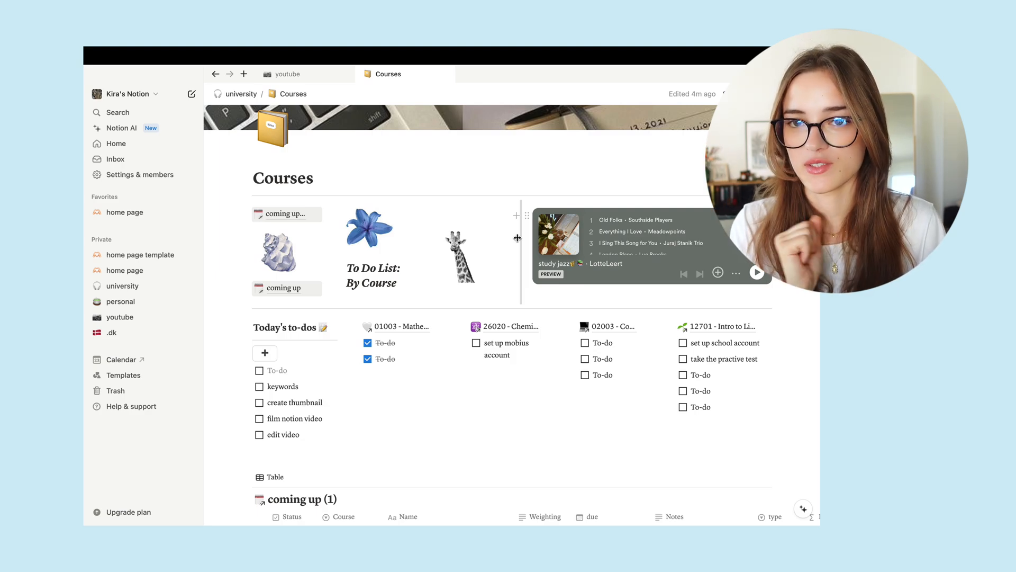
{"action": "scroll", "scroll_direction": "down", "scroll_amount": 3}
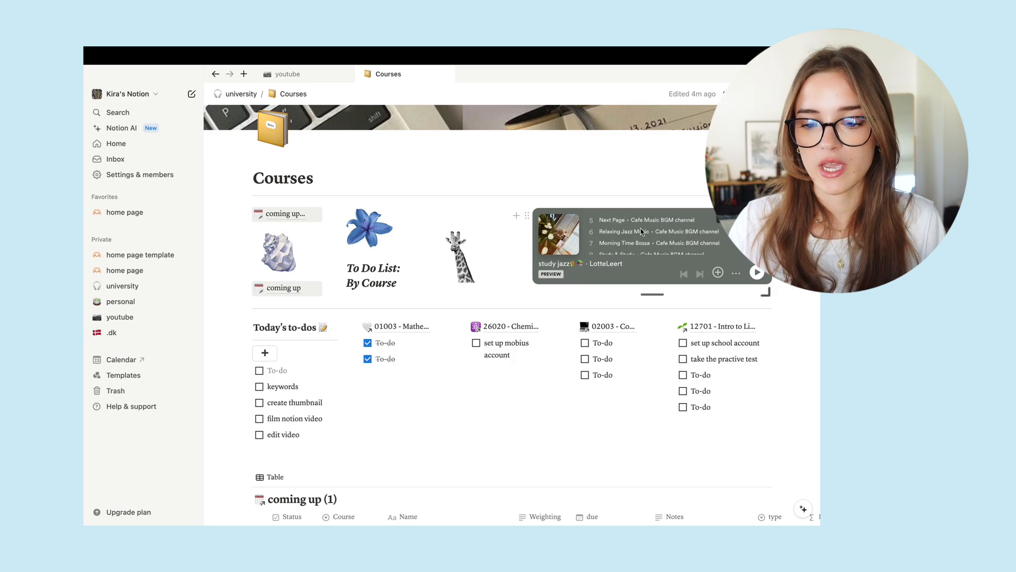
{"action": "scroll", "scroll_direction": "down", "scroll_amount": 3}
{"action": "type", "text": "film organization video"}
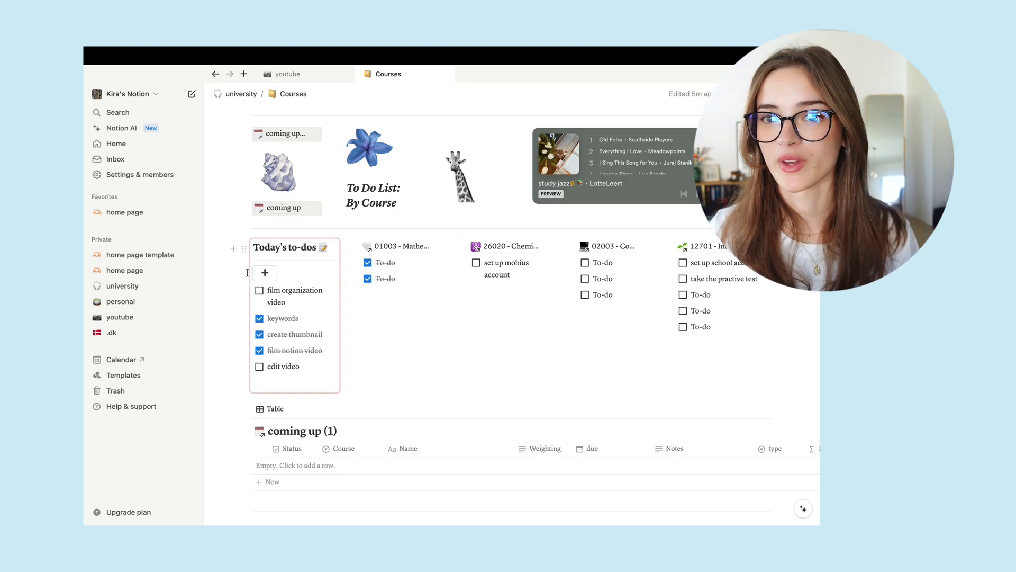
Add a new to-do named 'film' at the top of Today's to-dos
{"action": "left_click", "coordinate": [263, 272]}
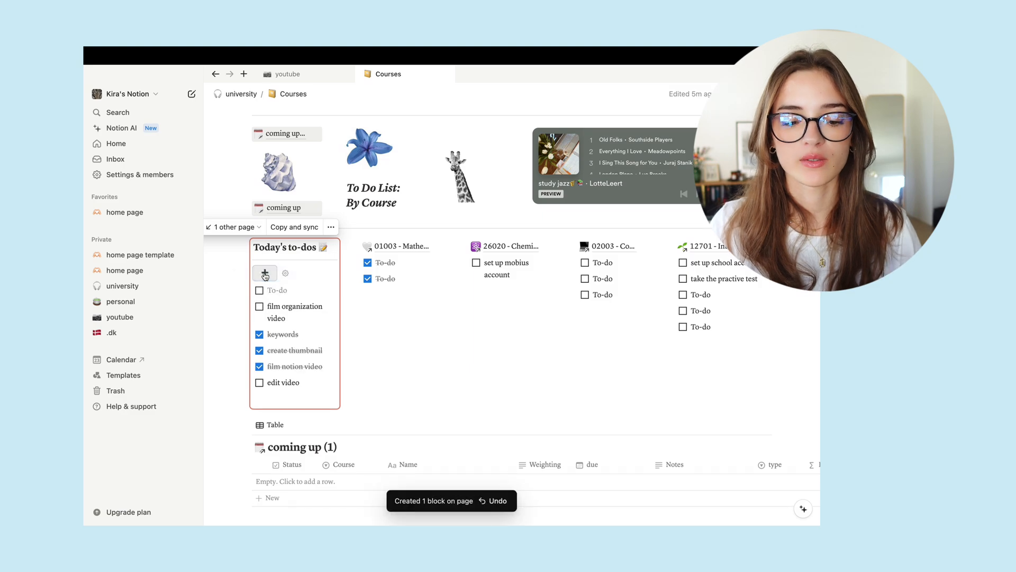
{"action": "type", "text": "di"}
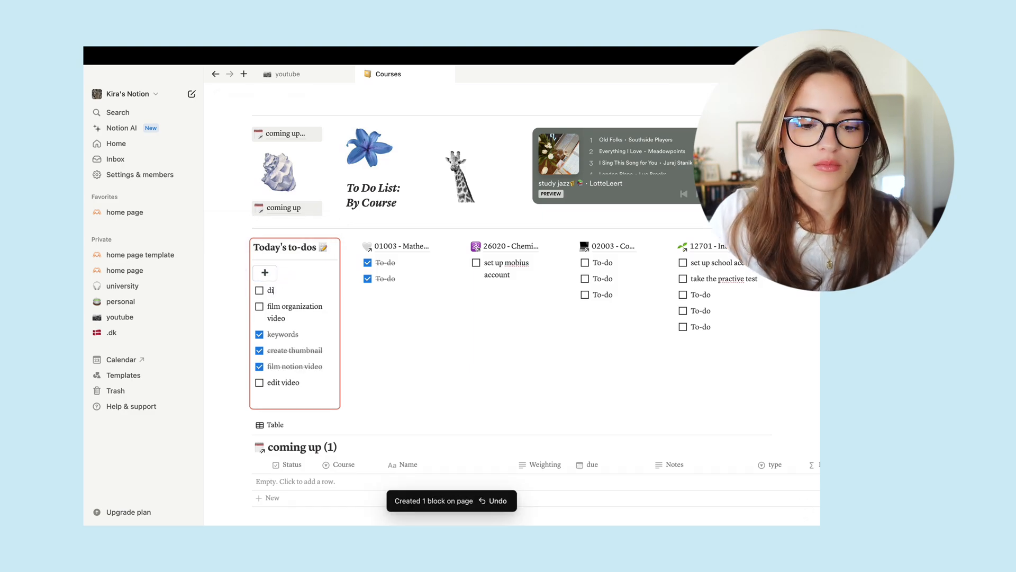
{"action": "type", "text": "film"}
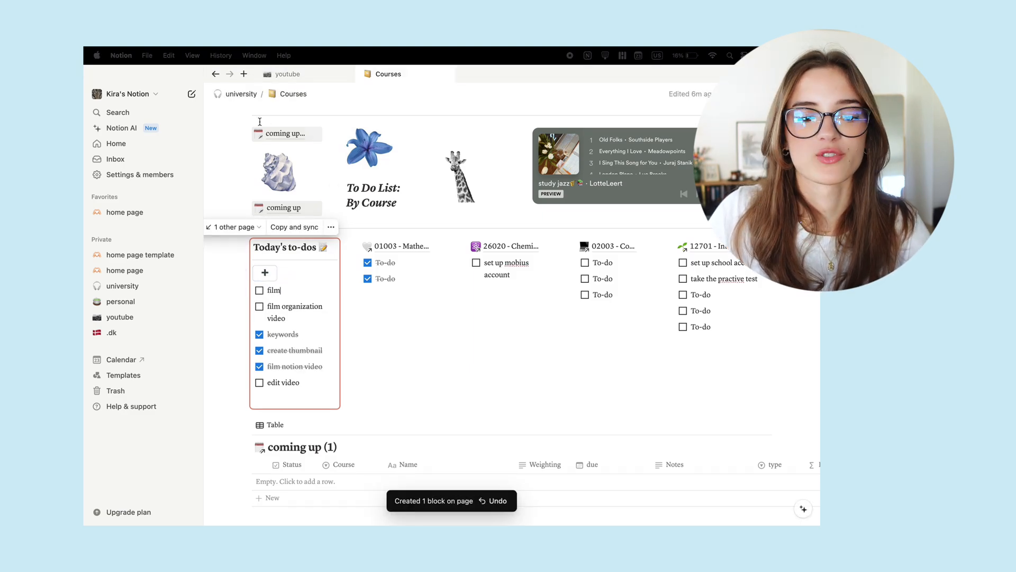
Check the synced 'film' to-do appears on the university page and on Courses
{"action": "left_click", "coordinate": [122, 286]}
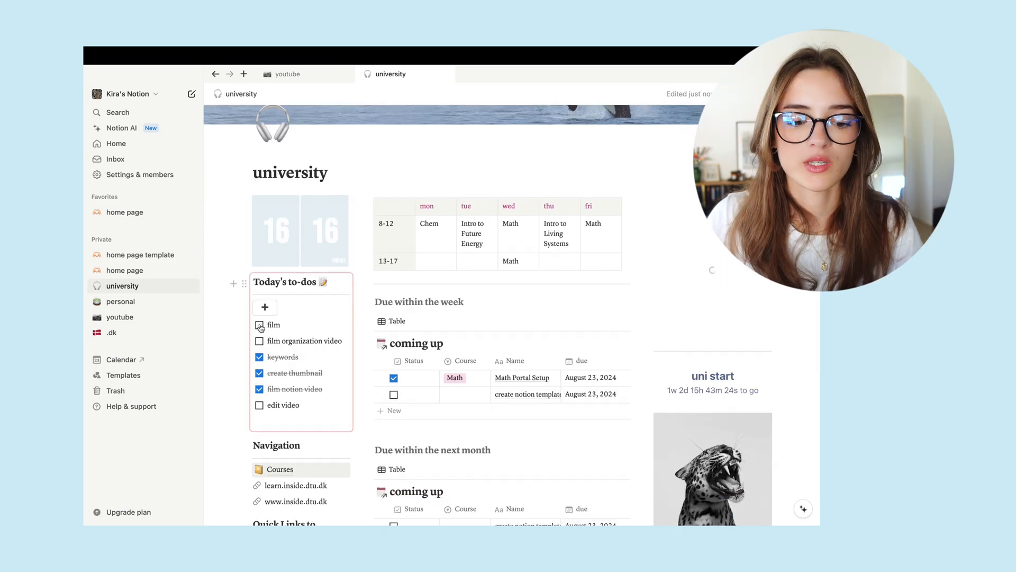
{"action": "scroll", "scroll_direction": "down", "scroll_amount": 3}
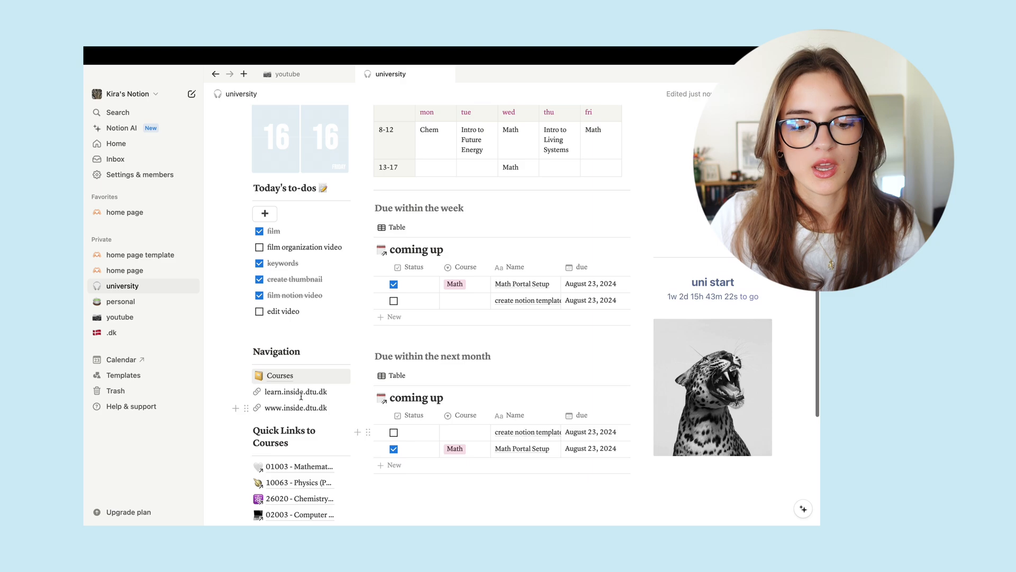
{"action": "left_click", "coordinate": [279, 375]}
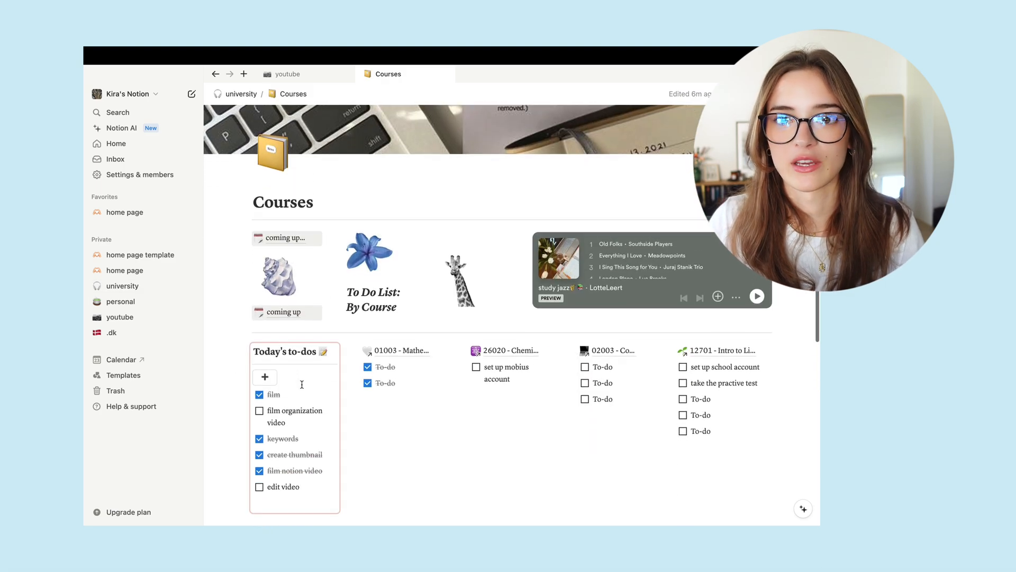
{"action": "left_click", "coordinate": [122, 286]}
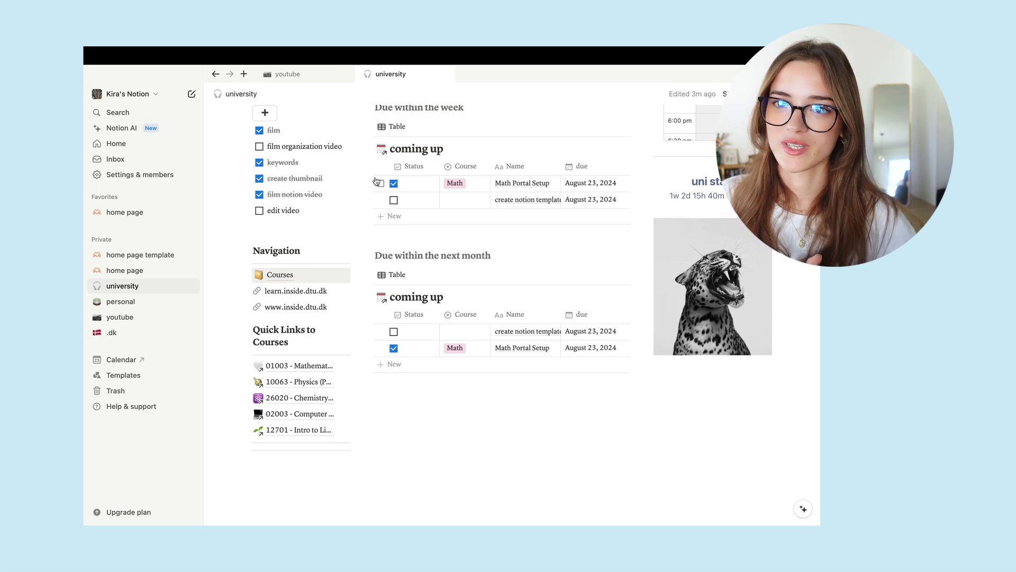
{"action": "mouse_move", "coordinate": [427, 412]}
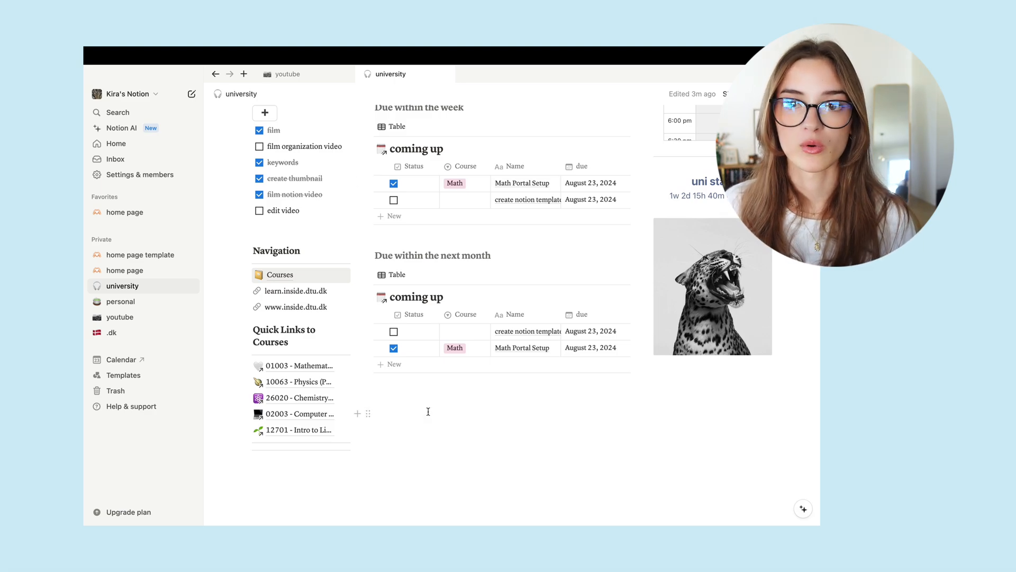
{"action": "mouse_move", "coordinate": [452, 505]}
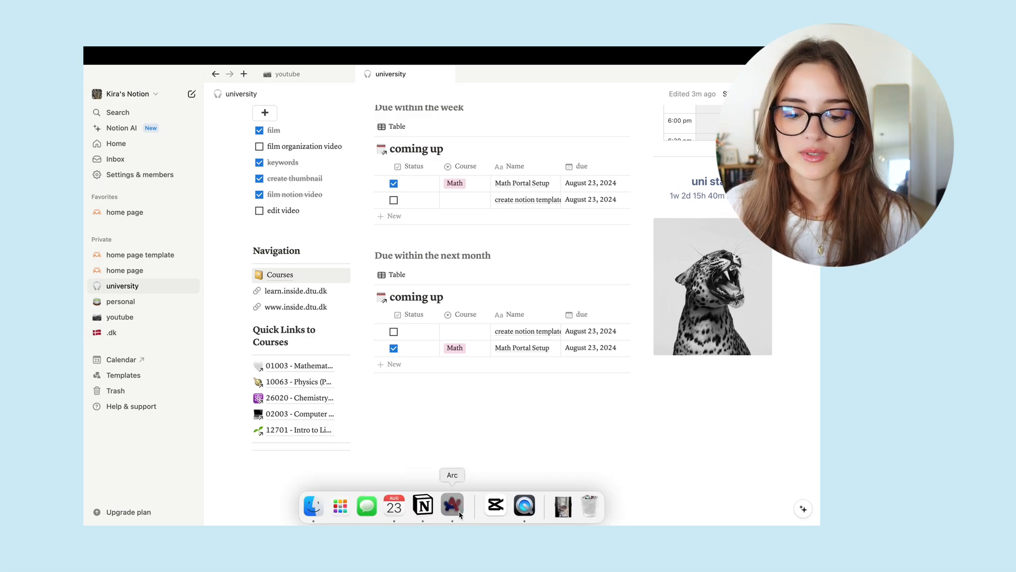
Switch to Arc and cycle through the youtube, uni and personal spaces, ending on personal
{"action": "left_click", "coordinate": [452, 505]}
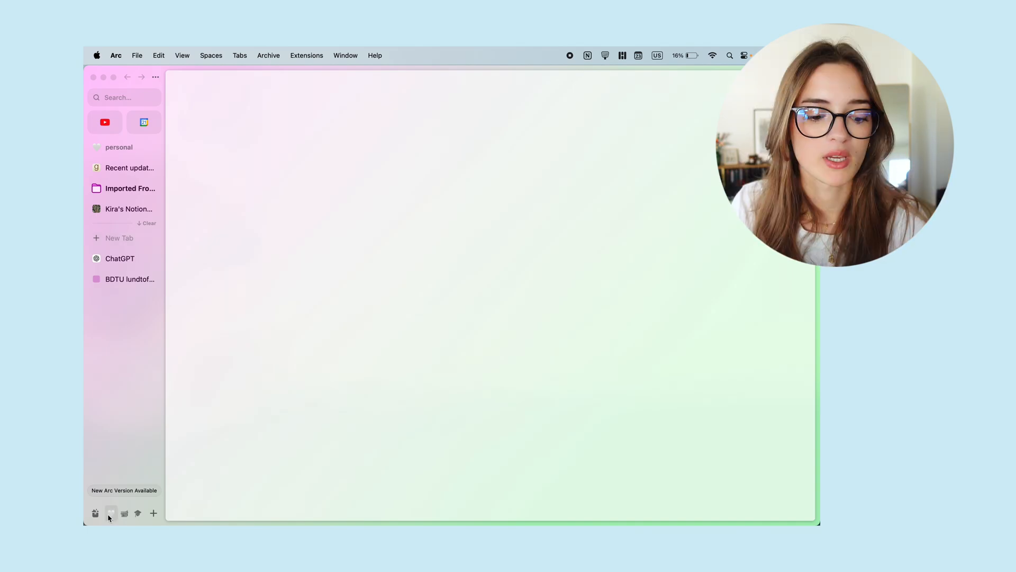
{"action": "left_click", "coordinate": [124, 514]}
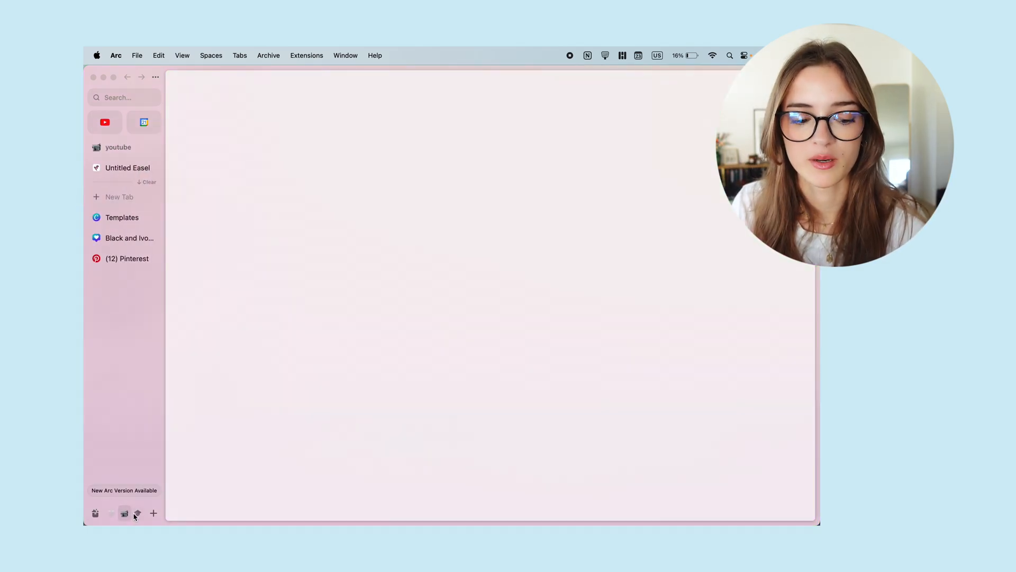
{"action": "left_click", "coordinate": [137, 512]}
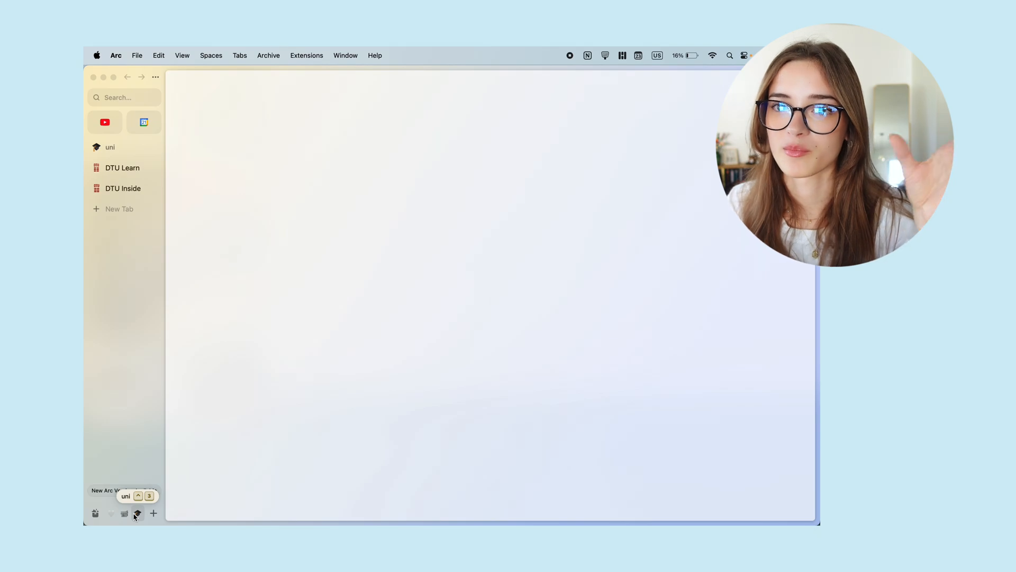
{"action": "mouse_move", "coordinate": [125, 513]}
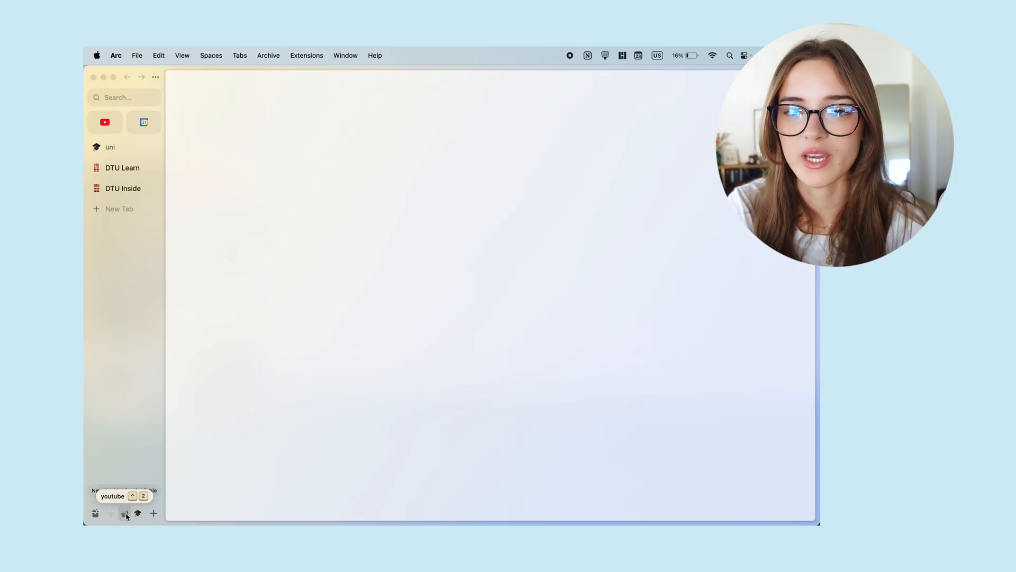
{"action": "left_click", "coordinate": [112, 512]}
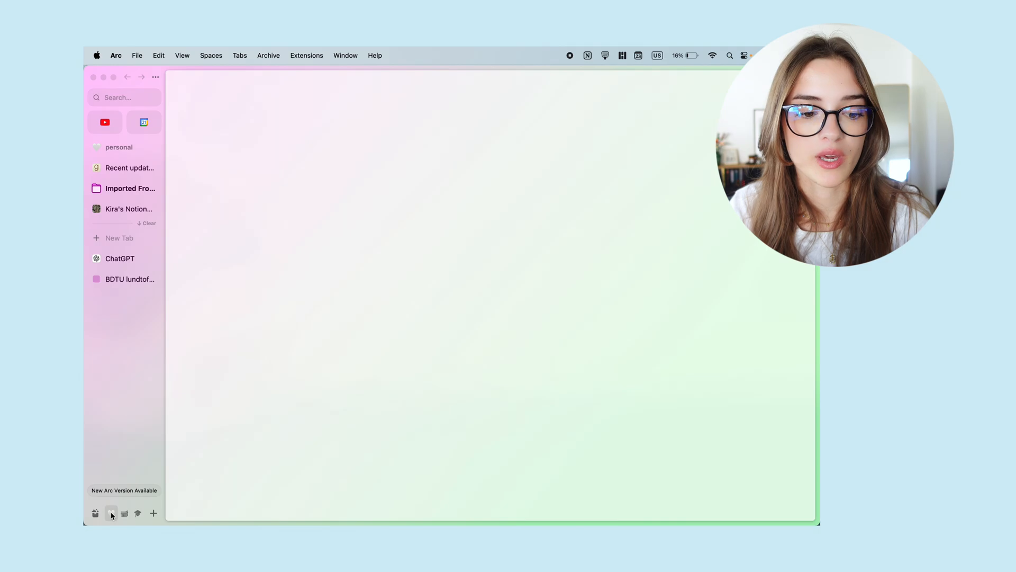
{"action": "left_click", "coordinate": [124, 512]}
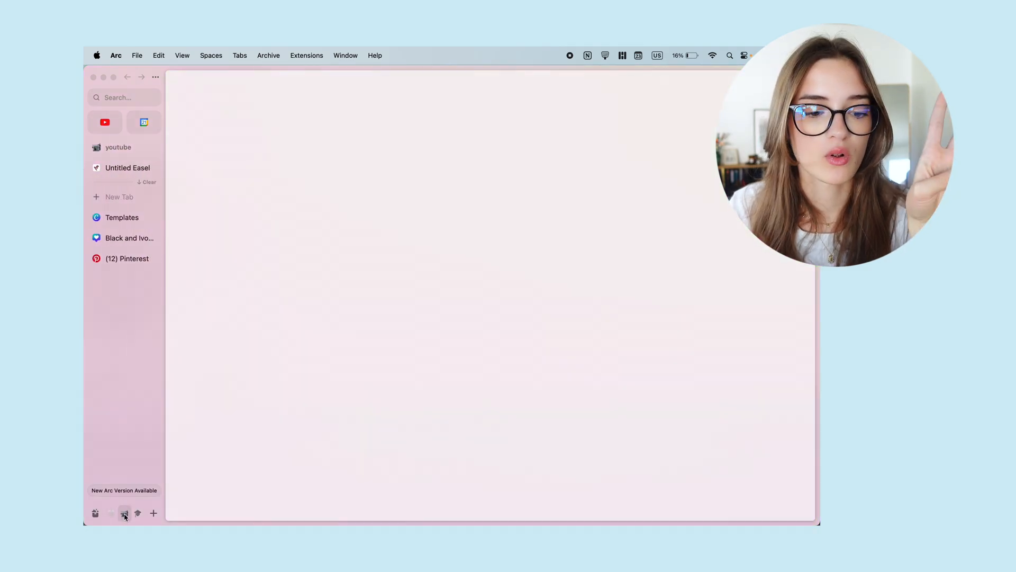
{"action": "left_click", "coordinate": [110, 512]}
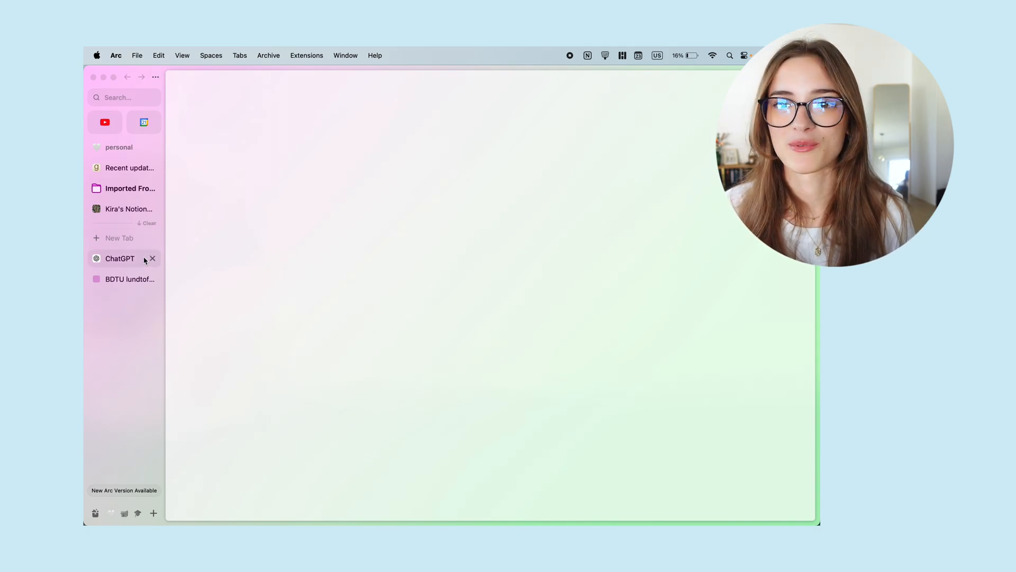
{"action": "mouse_move", "coordinate": [125, 364]}
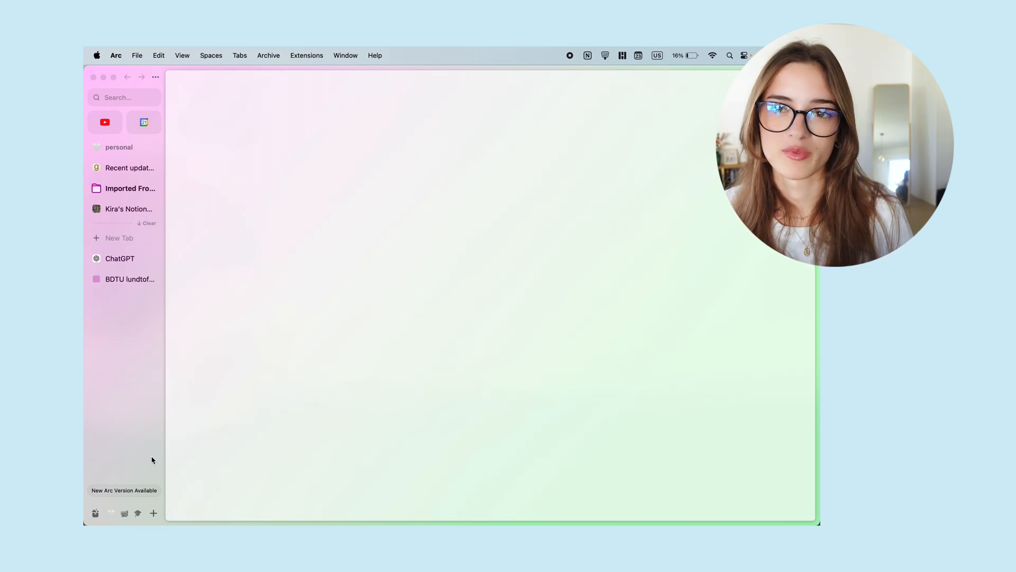
Start a new Arc space and name it 'sample'
{"action": "left_click", "coordinate": [153, 512]}
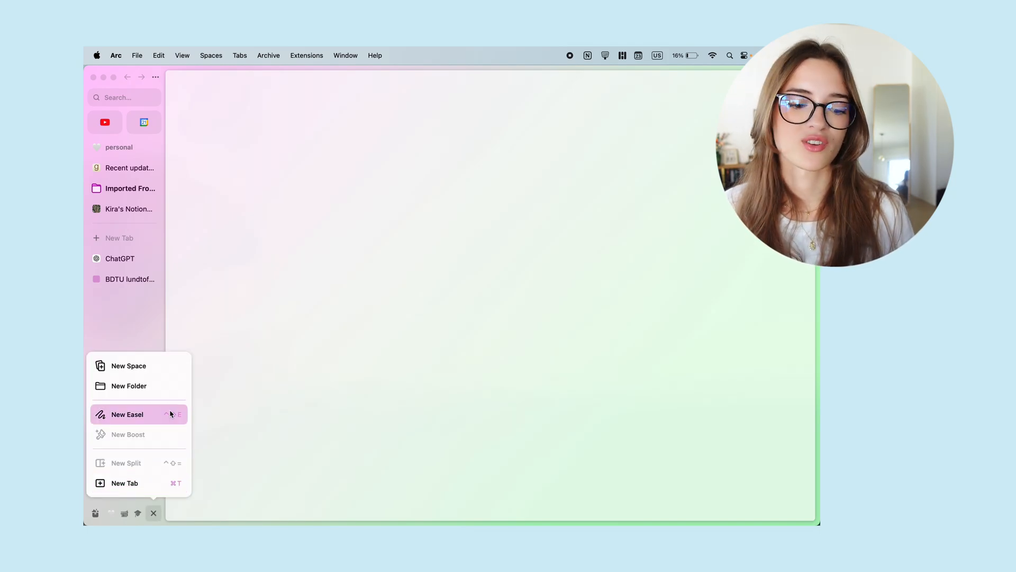
{"action": "left_click", "coordinate": [128, 365]}
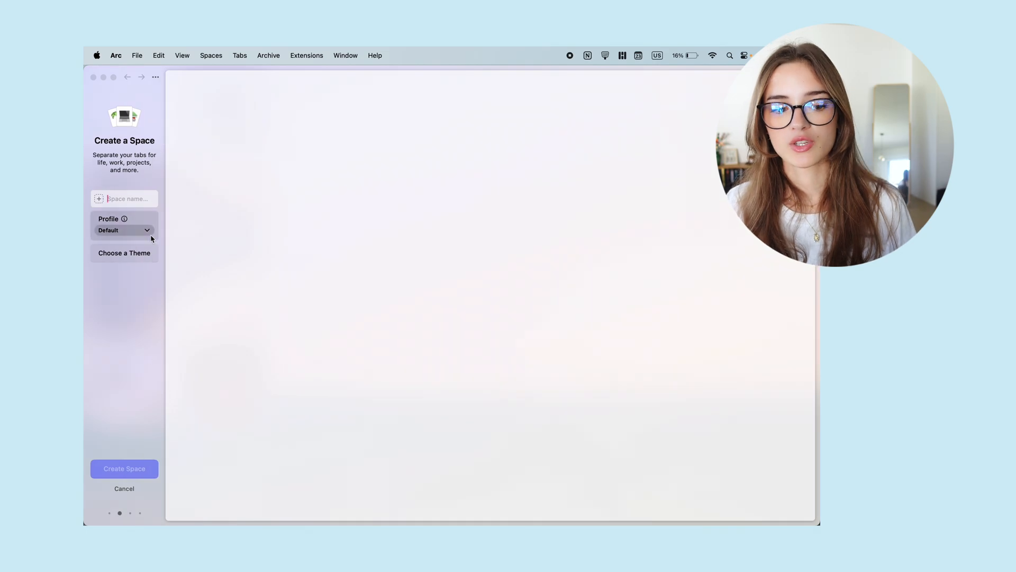
{"action": "left_click", "coordinate": [125, 198]}
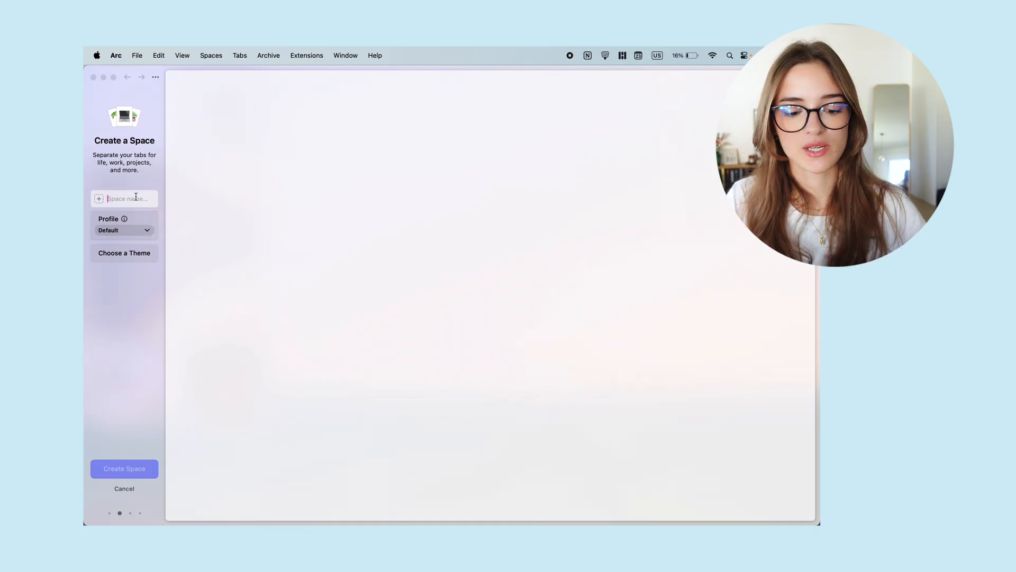
{"action": "type", "text": "sample"}
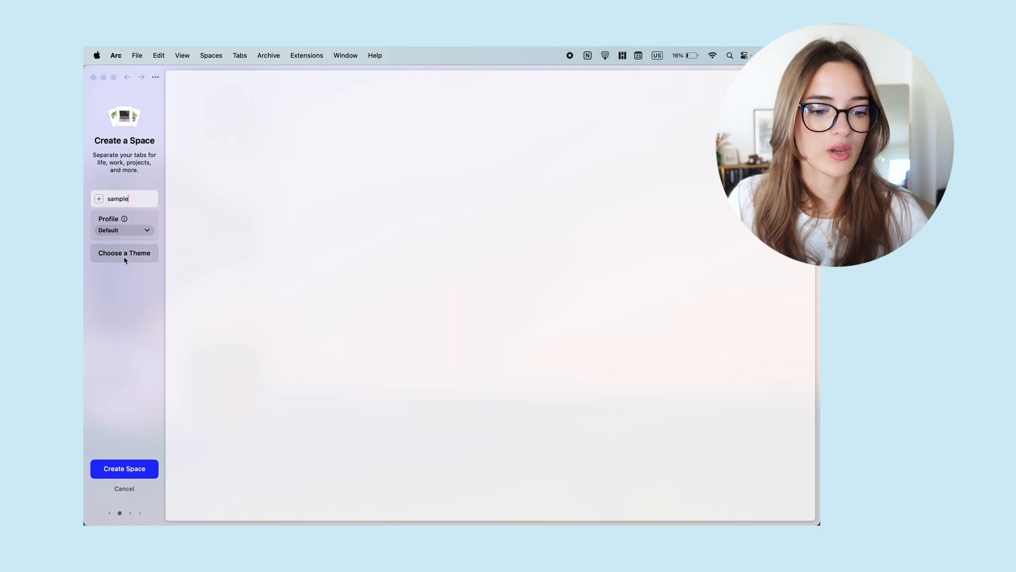
Give the sample space a pink-to-green gradient theme and create it
{"action": "left_click", "coordinate": [124, 253]}
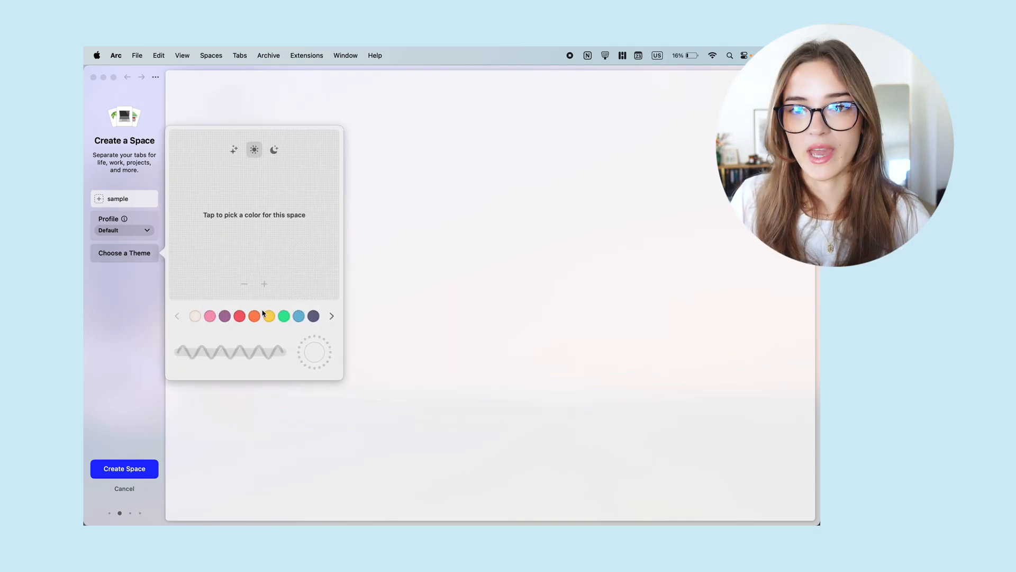
{"action": "left_click", "coordinate": [284, 316]}
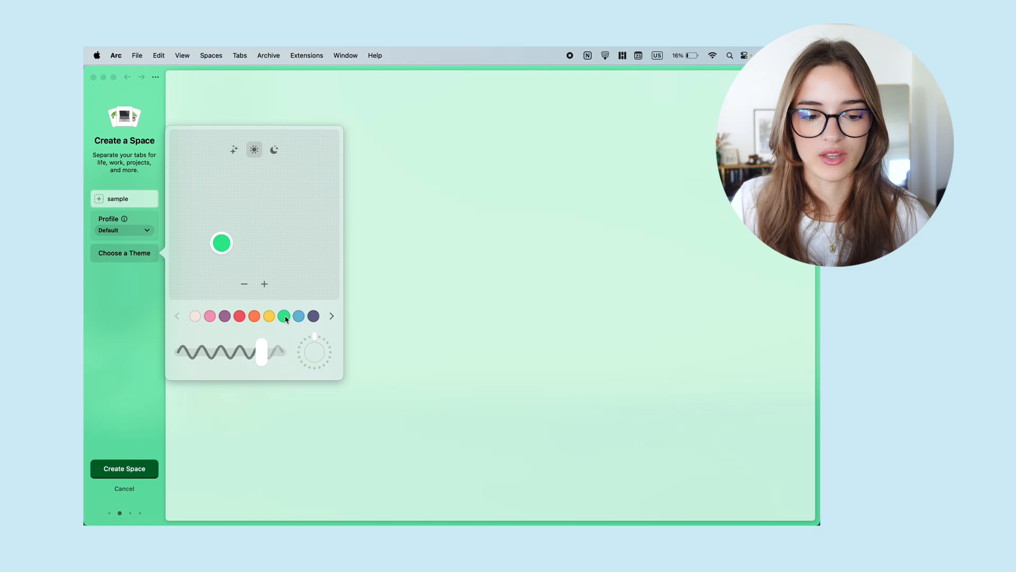
{"action": "left_click", "coordinate": [209, 315]}
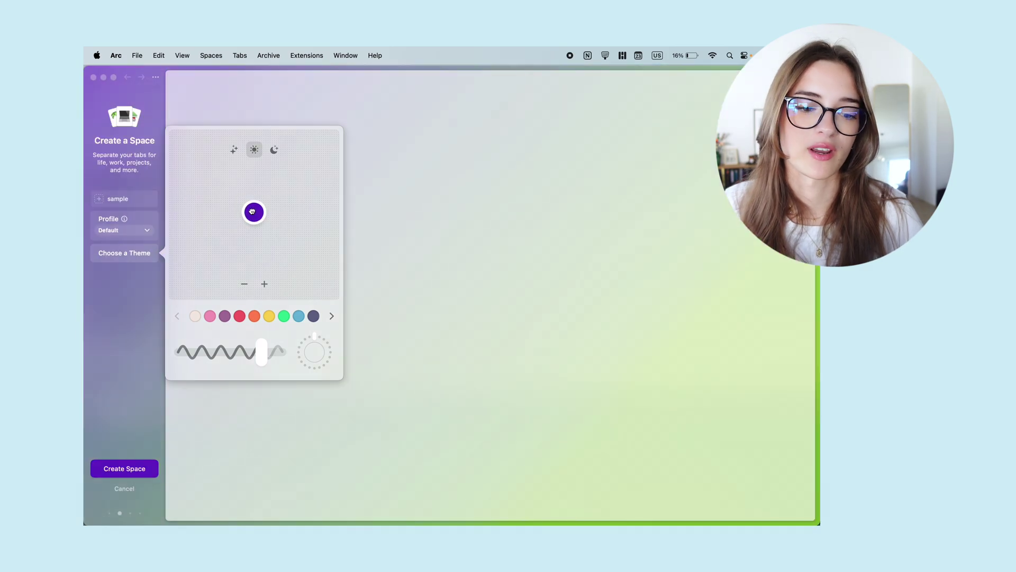
{"action": "left_click", "coordinate": [210, 317]}
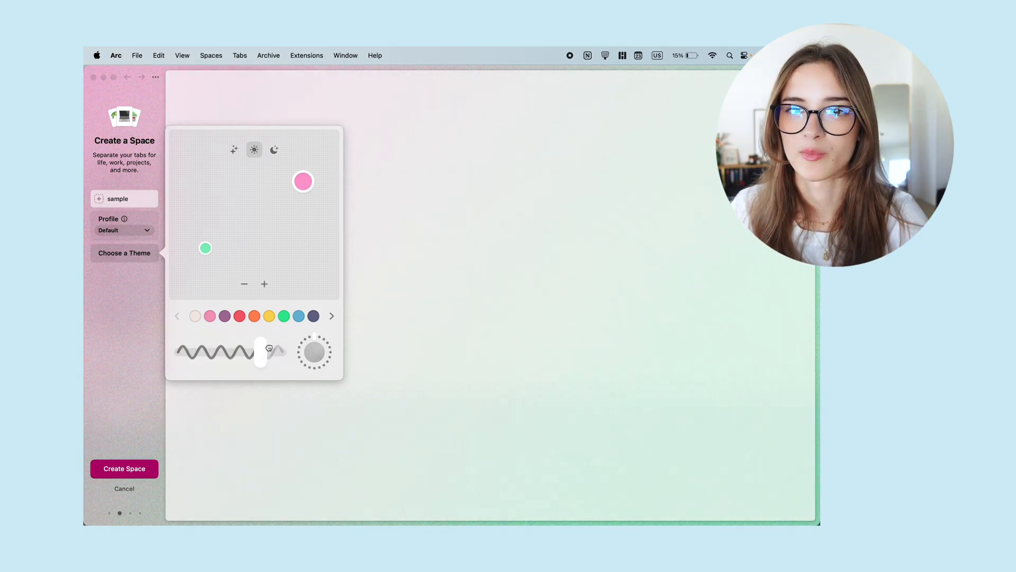
{"action": "left_click", "coordinate": [124, 488]}
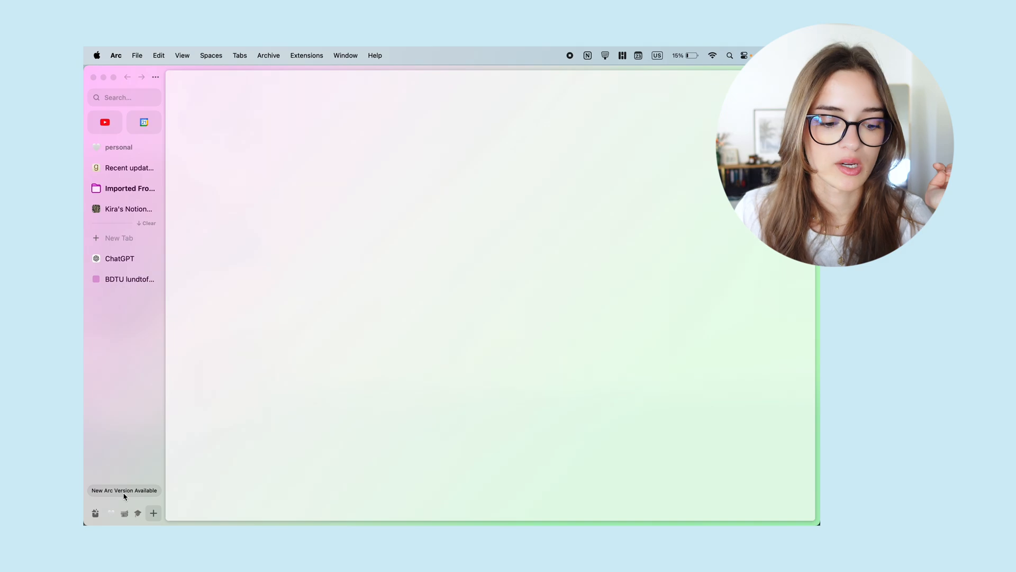
{"action": "mouse_move", "coordinate": [119, 259]}
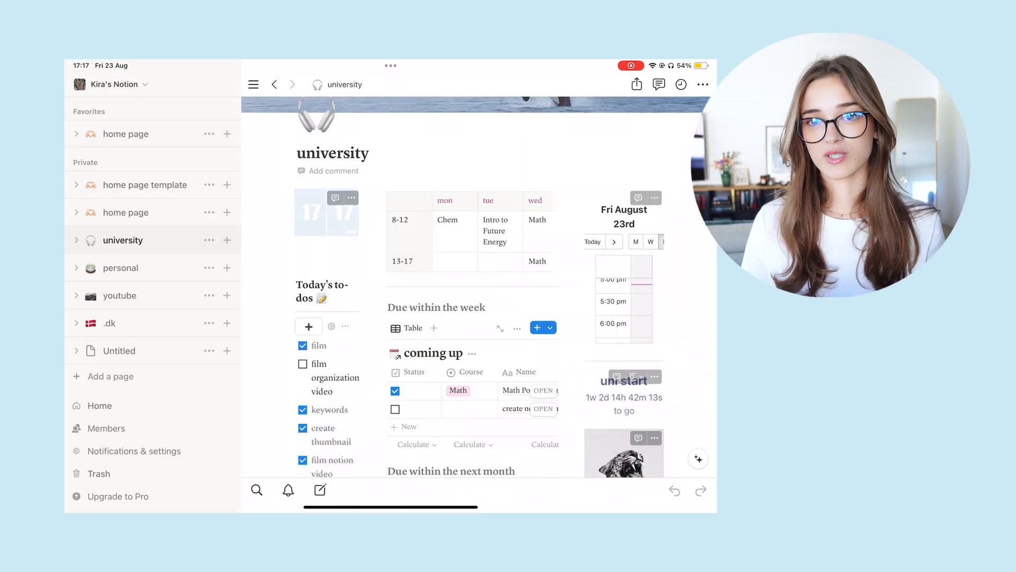
{"action": "scroll", "scroll_direction": "down", "scroll_amount": 3}
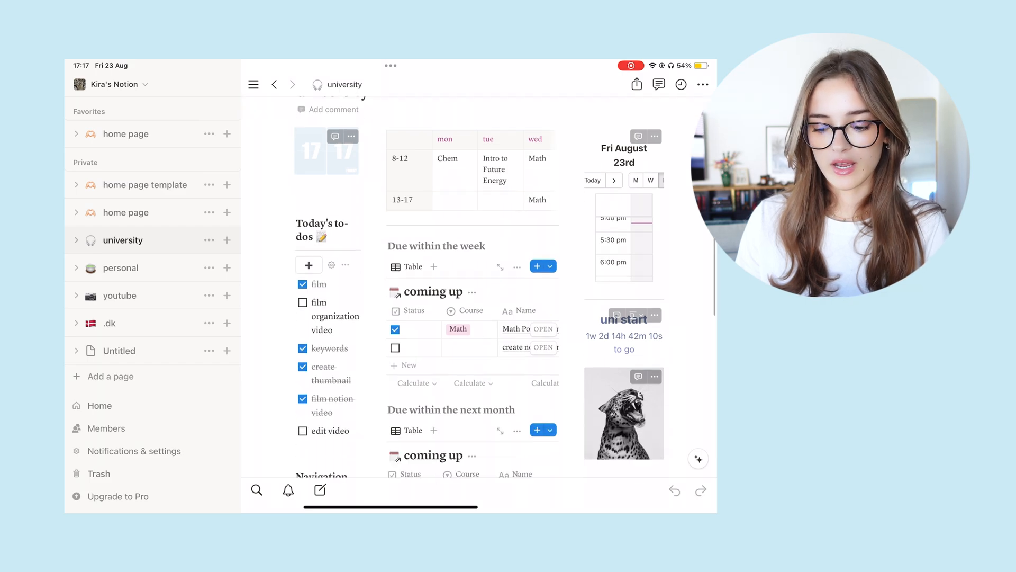
{"action": "scroll", "scroll_direction": "up", "scroll_amount": 3}
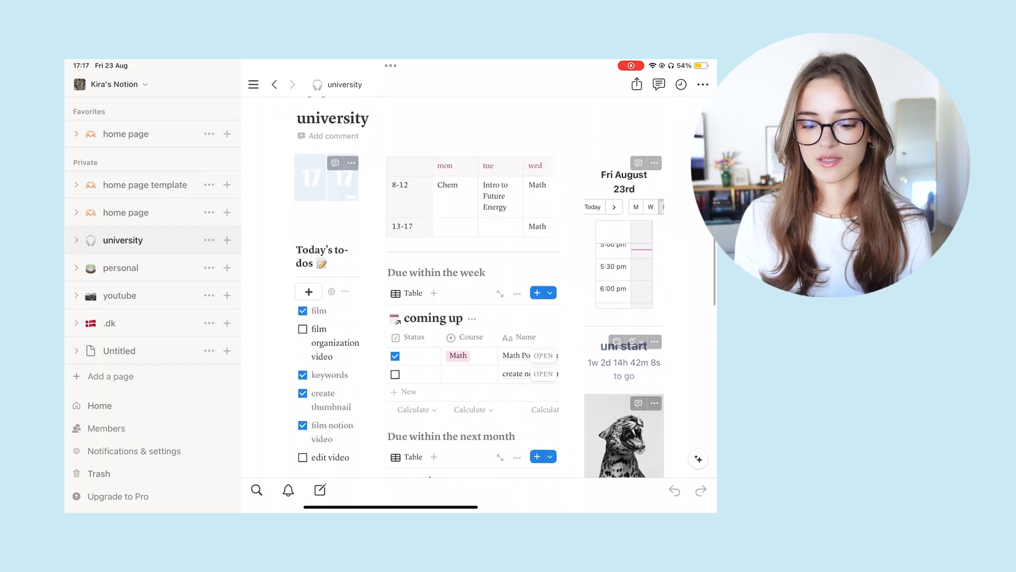
{"action": "scroll", "scroll_direction": "down", "scroll_amount": 3}
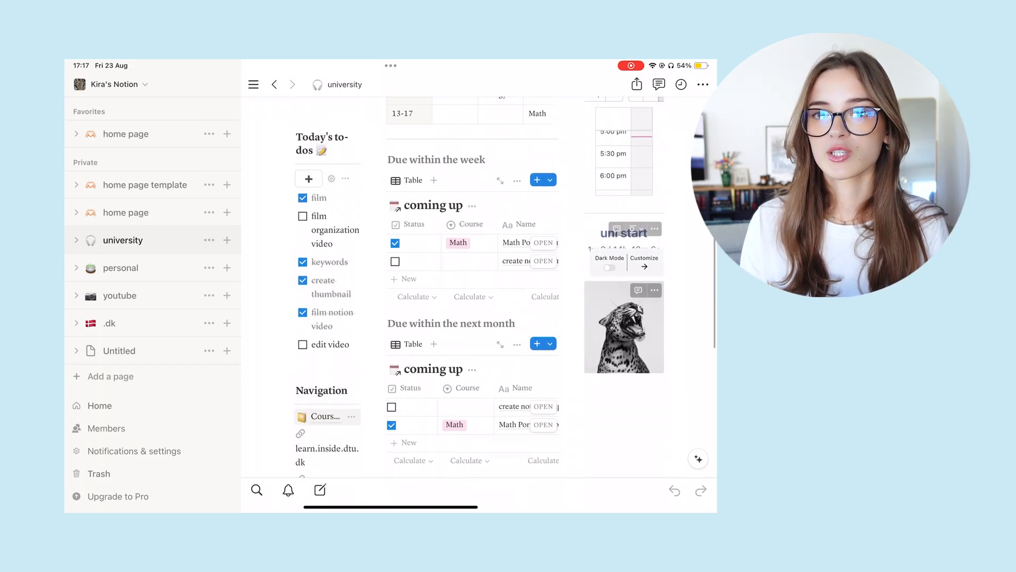
{"action": "scroll", "scroll_direction": "up", "scroll_amount": 3}
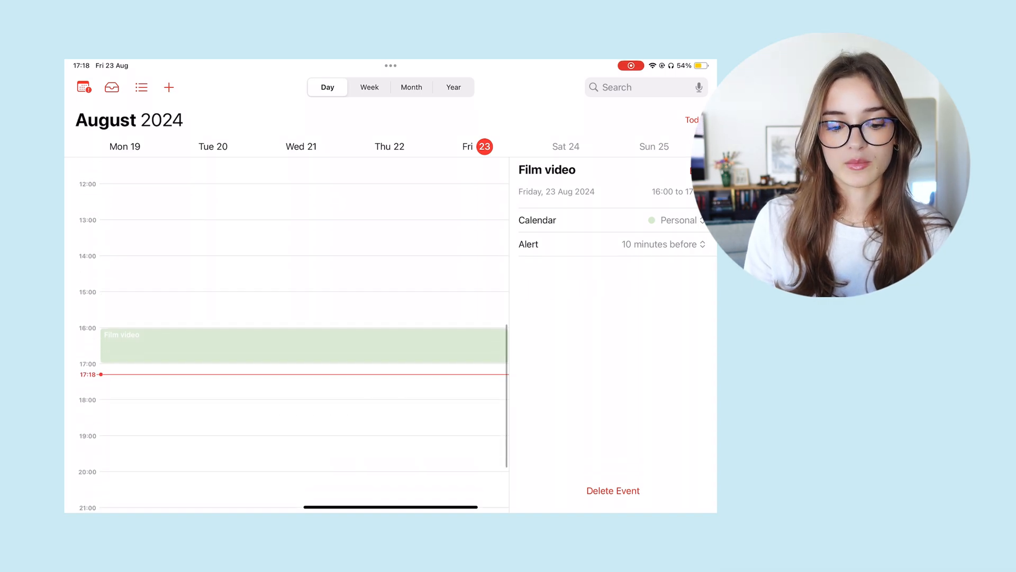
Show the month view and scroll to September 2024's classes and events
{"action": "left_click", "coordinate": [410, 87]}
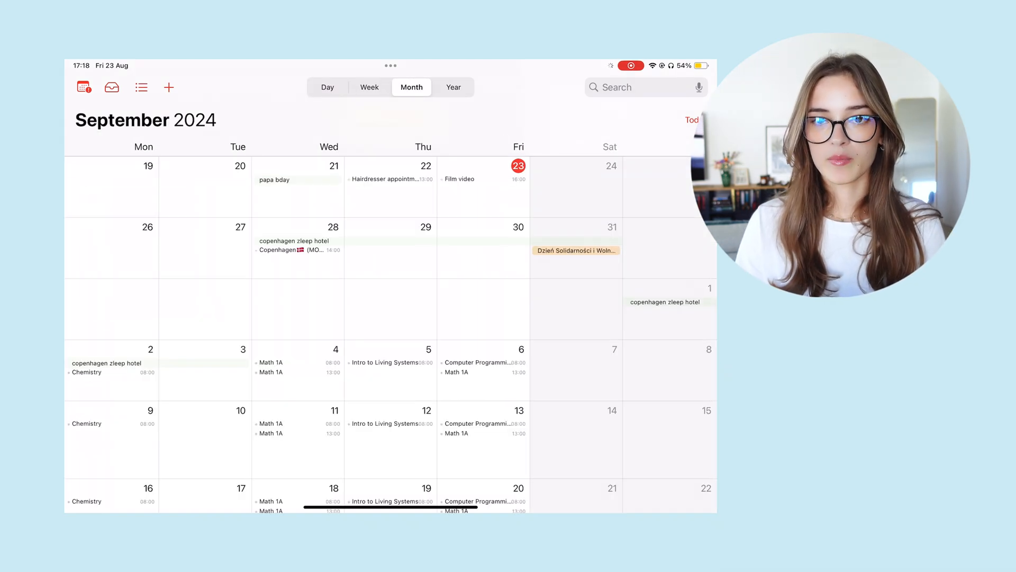
{"action": "scroll", "scroll_direction": "down", "scroll_amount": 3}
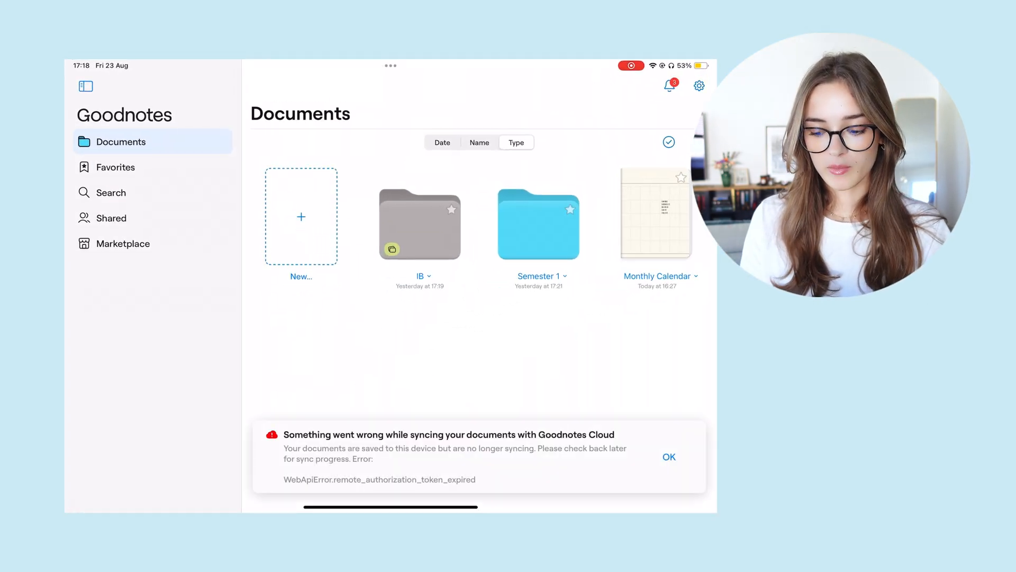
Dismiss the Goodnotes Cloud sync error and enter the Semester 1 folder
{"action": "left_click", "coordinate": [669, 458]}
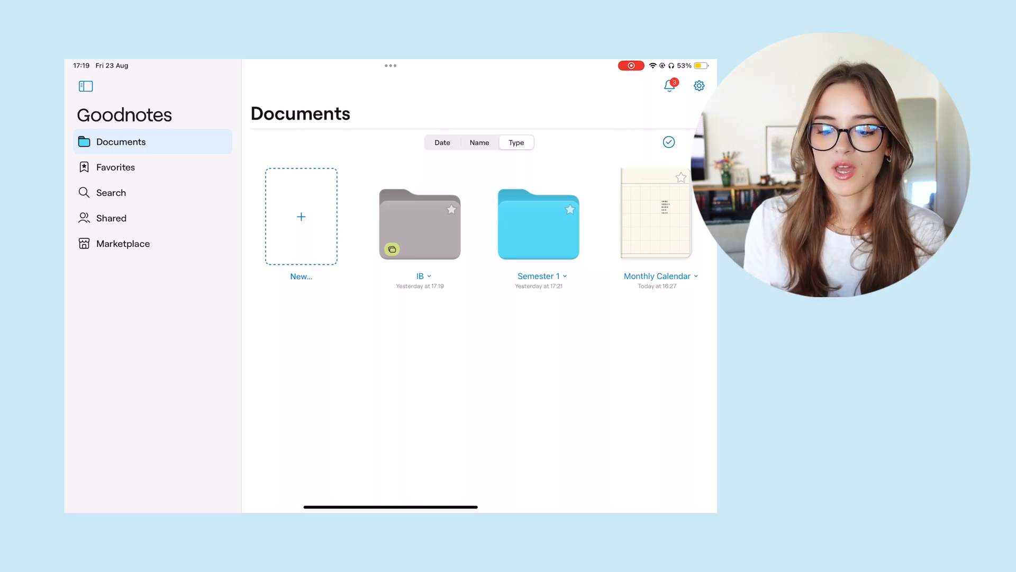
{"action": "left_click", "coordinate": [421, 223]}
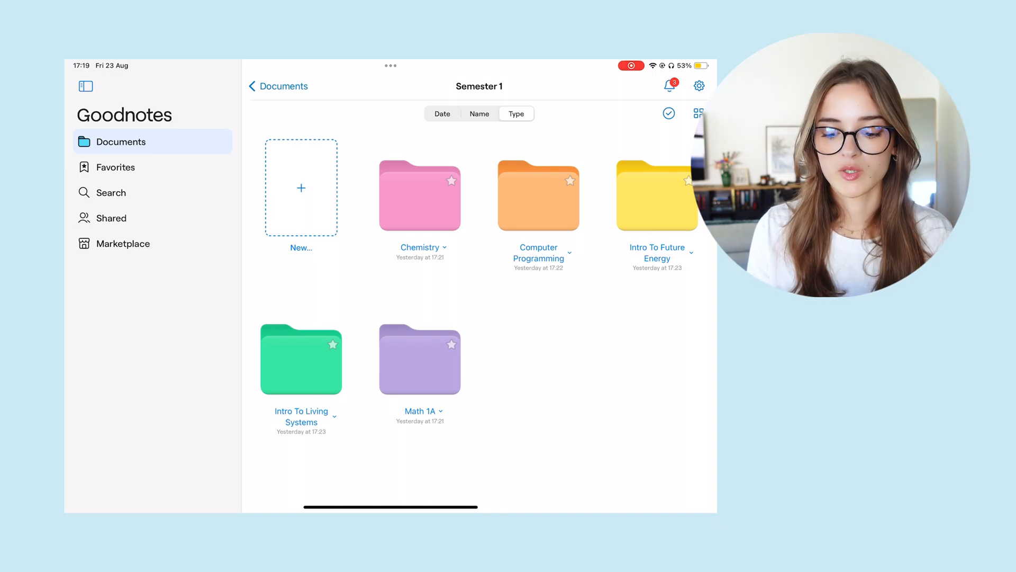
Enter the Math 1A folder and bring up the New… creation menu
{"action": "left_click", "coordinate": [419, 359]}
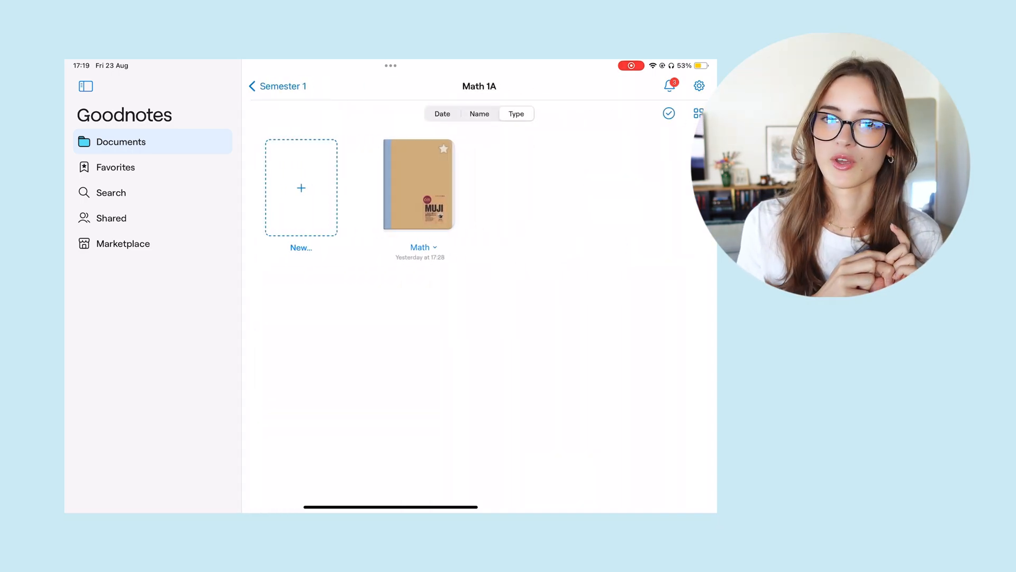
{"action": "left_click", "coordinate": [301, 188]}
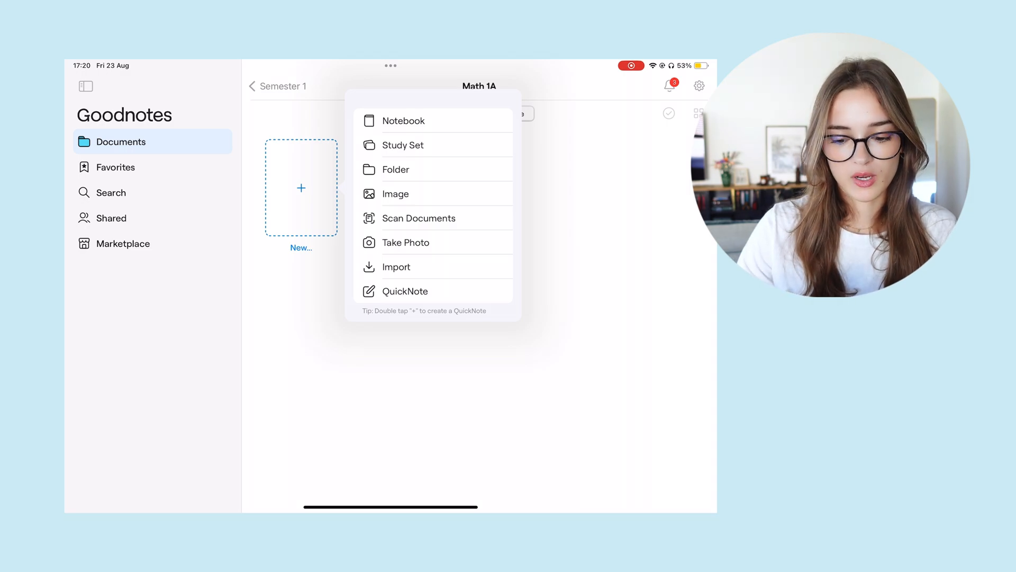
Browse cover colours for a new notebook, abandon it, and open the existing Math notebook
{"action": "left_click", "coordinate": [403, 121]}
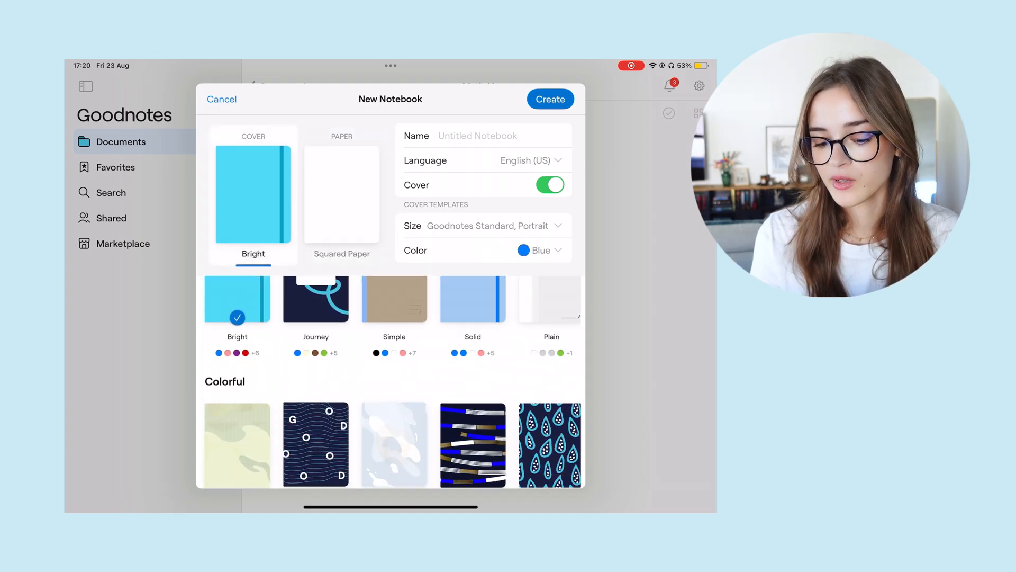
{"action": "left_click", "coordinate": [540, 250]}
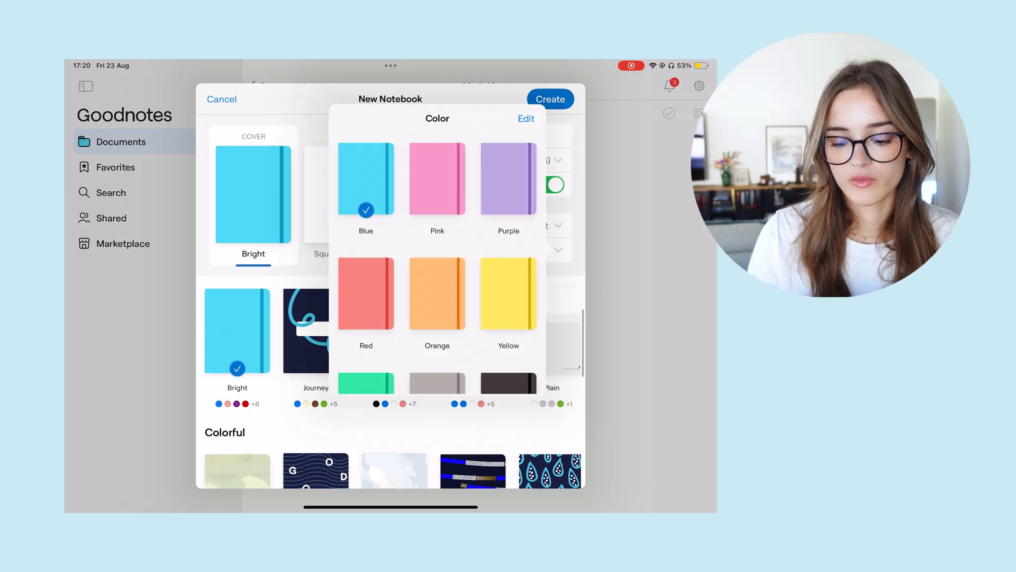
{"action": "scroll", "scroll_direction": "down", "scroll_amount": 3}
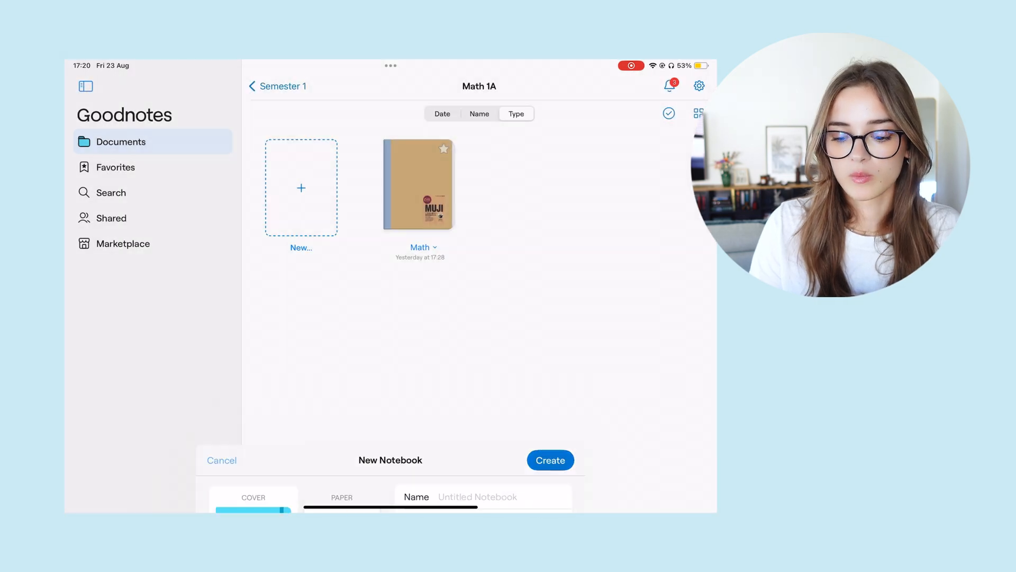
{"action": "double_click", "coordinate": [419, 184]}
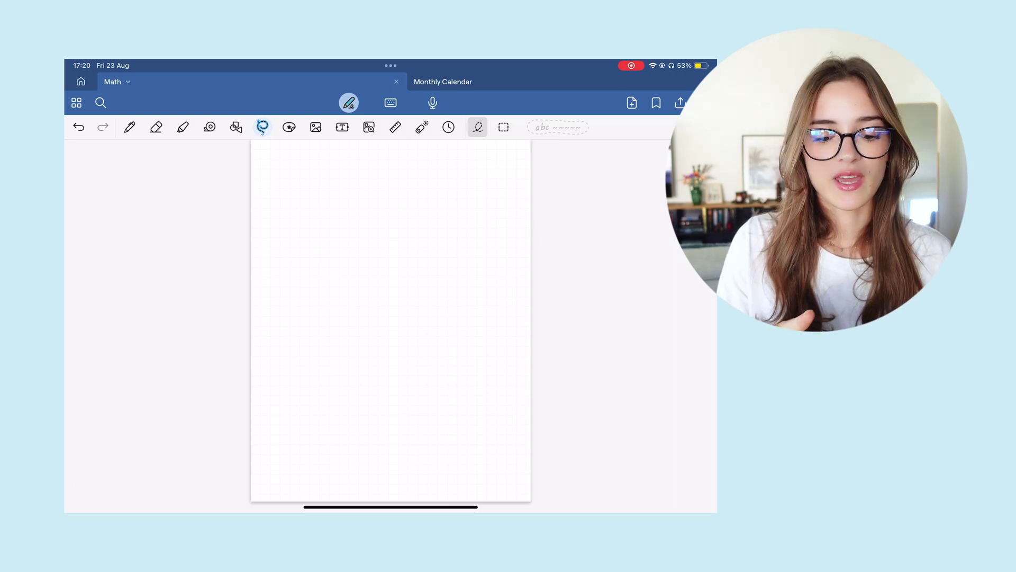
Leave the blank Math notebook page and return to the iPad Home Screen
{"action": "left_click", "coordinate": [77, 102]}
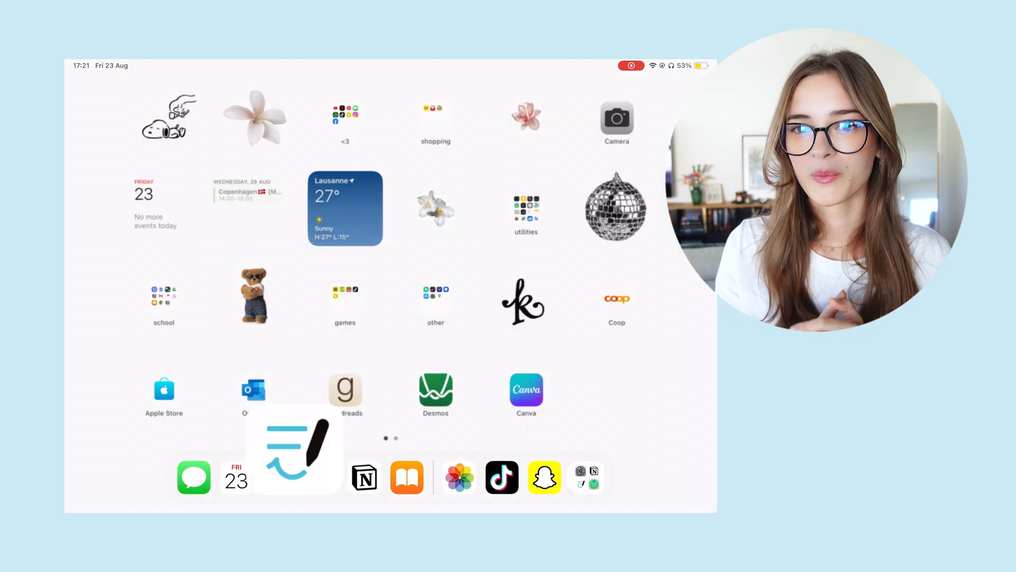
Reopen Goodnotes from the Dock back at the Math 1A folder
{"action": "left_click", "coordinate": [296, 451]}
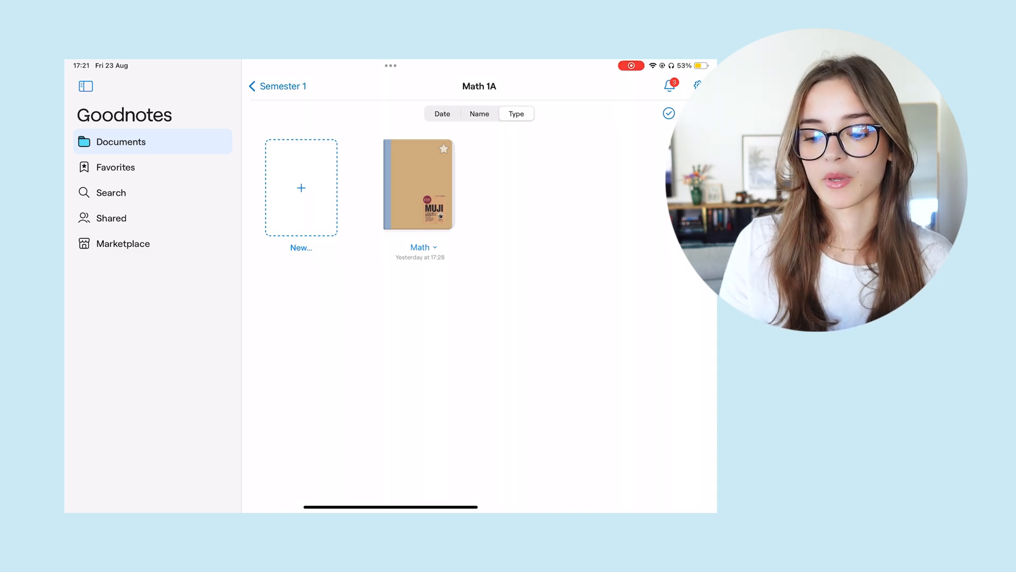
{"action": "left_click", "coordinate": [277, 86]}
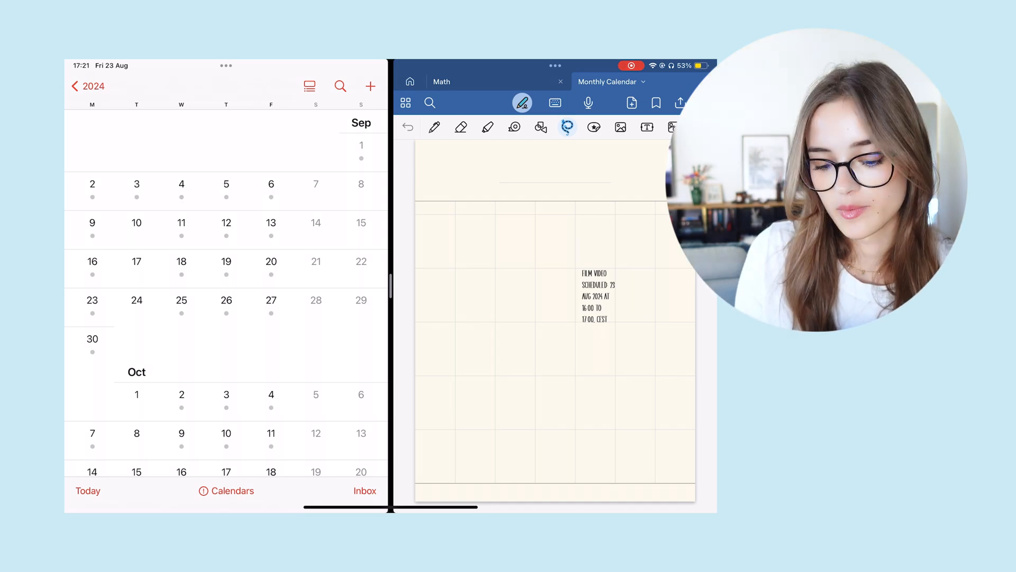
Scroll Calendar back to late August beside Goodnotes' Film video note for Friday 23
{"action": "scroll", "scroll_direction": "up", "scroll_amount": 3}
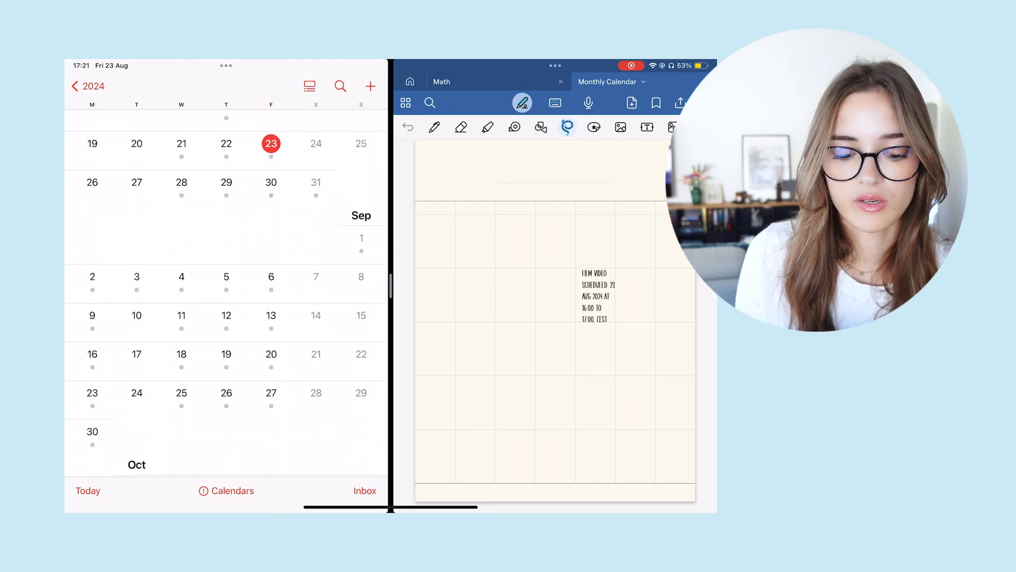